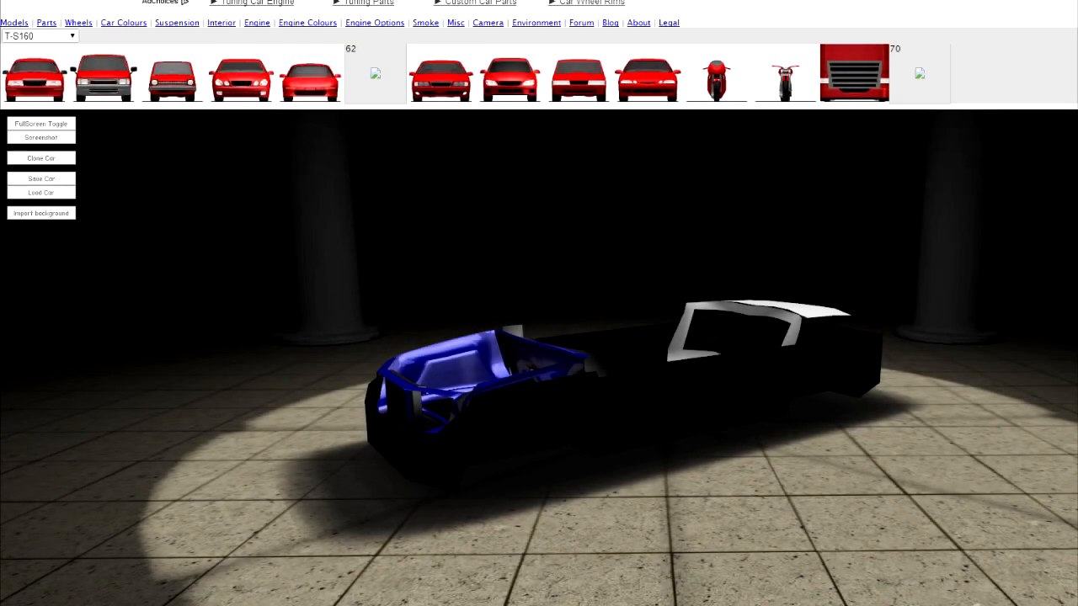
Compare the S9, Wide and Lipped T-S160 guard styles on the sedan, leaving the last one fitted.
{"action": "left_click", "coordinate": [47, 23]}
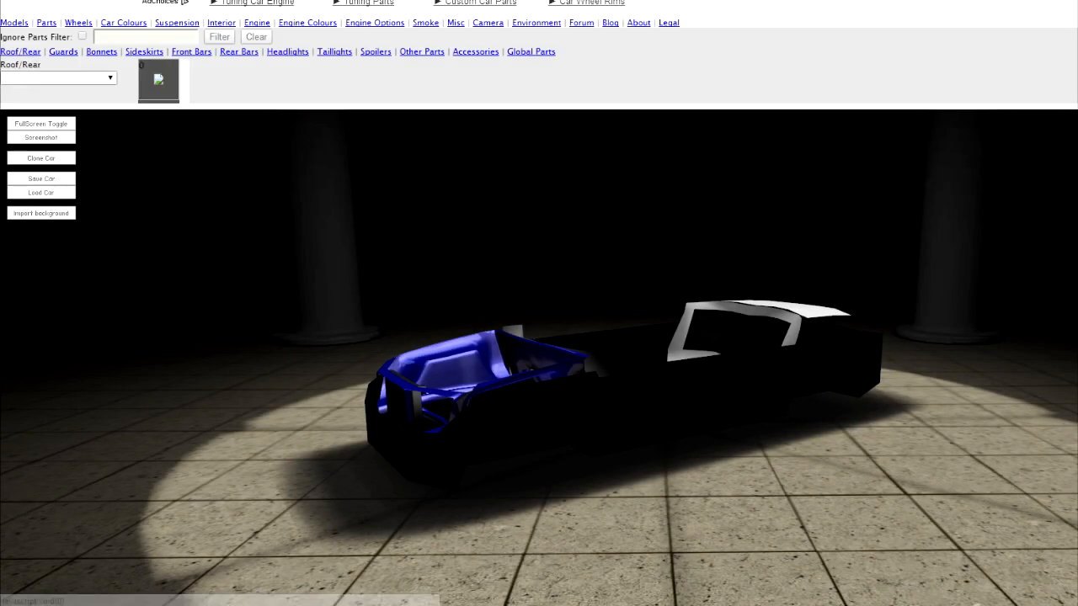
{"action": "left_click", "coordinate": [54, 77]}
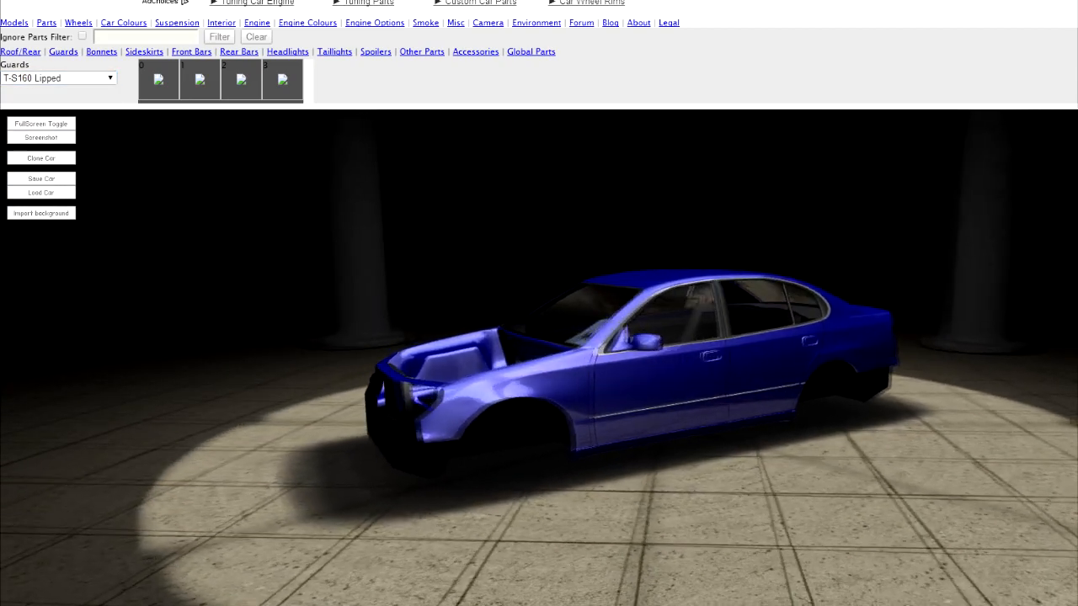
{"action": "left_click", "coordinate": [57, 77]}
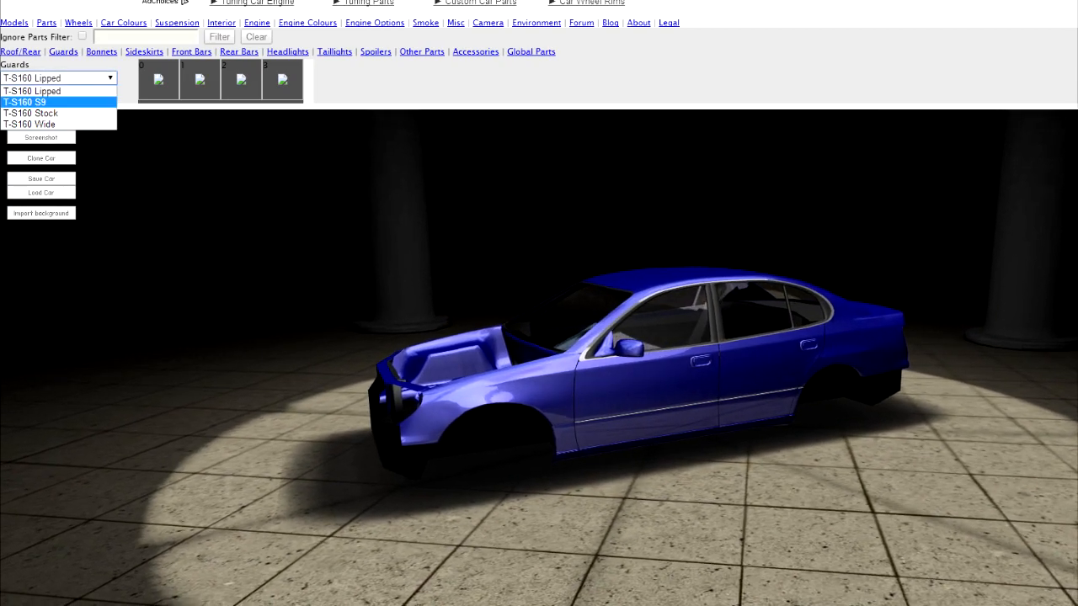
{"action": "left_click", "coordinate": [24, 103]}
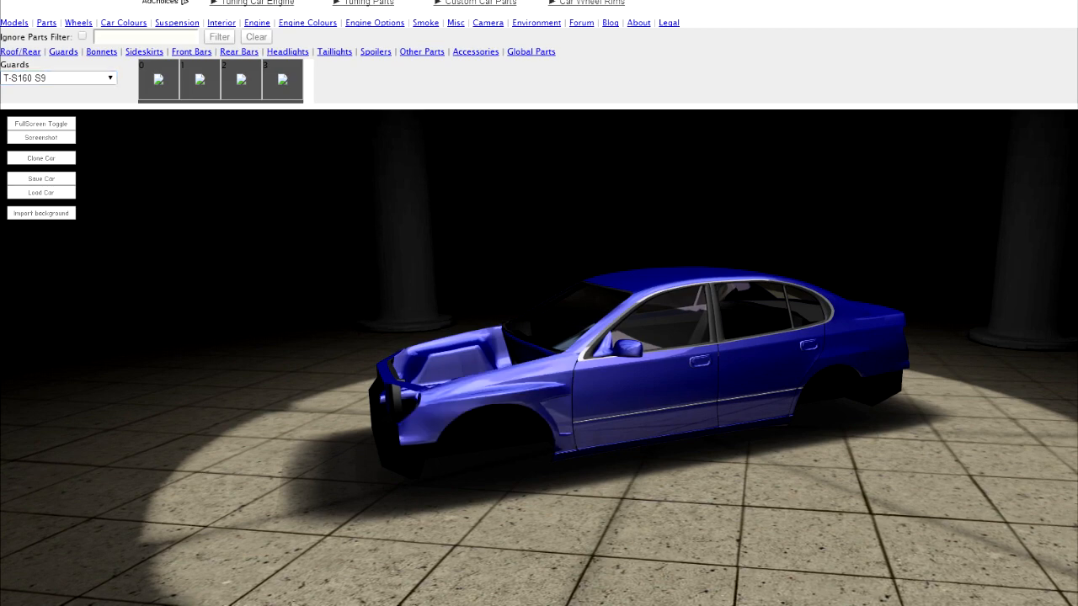
{"action": "left_click", "coordinate": [57, 77]}
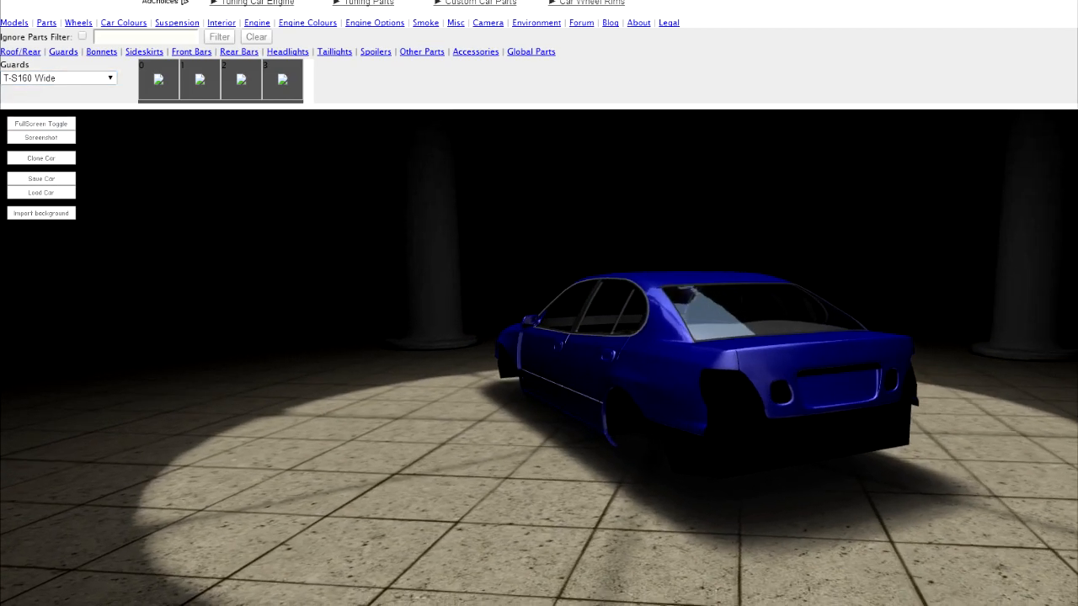
{"action": "left_click", "coordinate": [57, 78]}
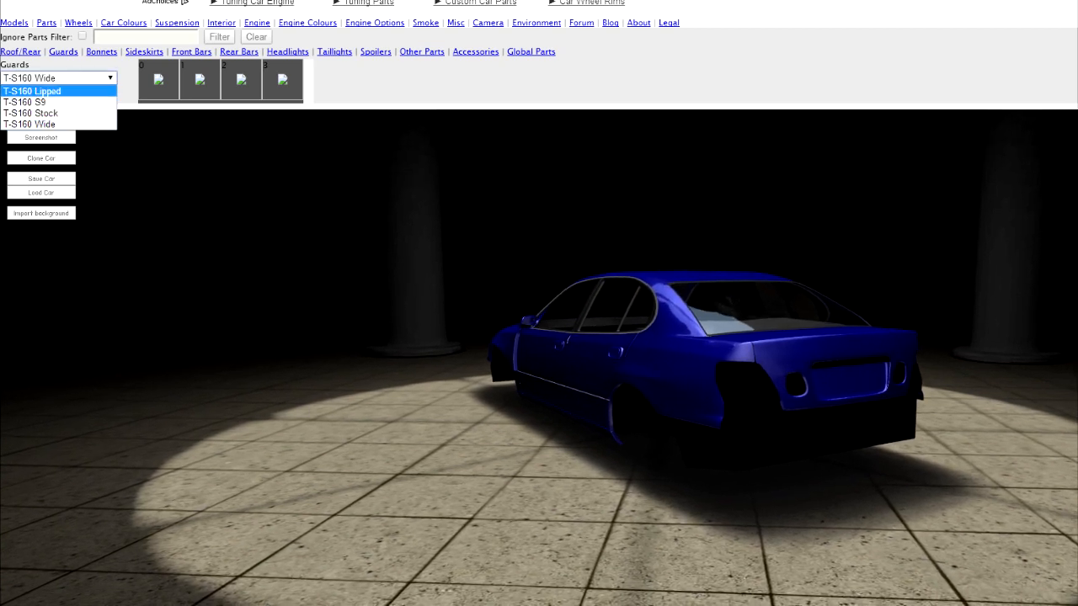
{"action": "left_click", "coordinate": [101, 51]}
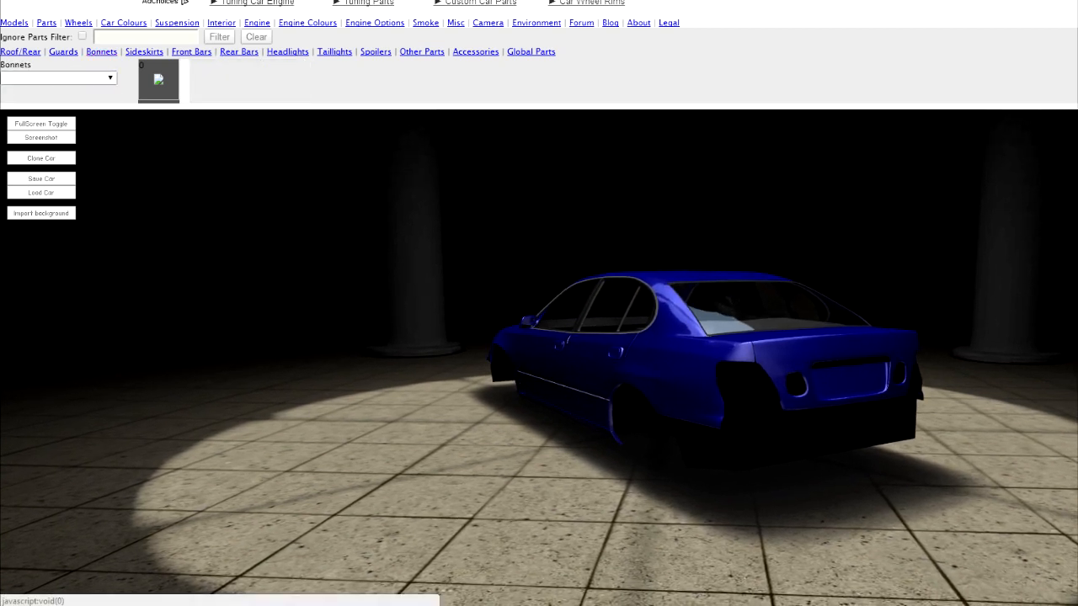
{"action": "left_click", "coordinate": [143, 50]}
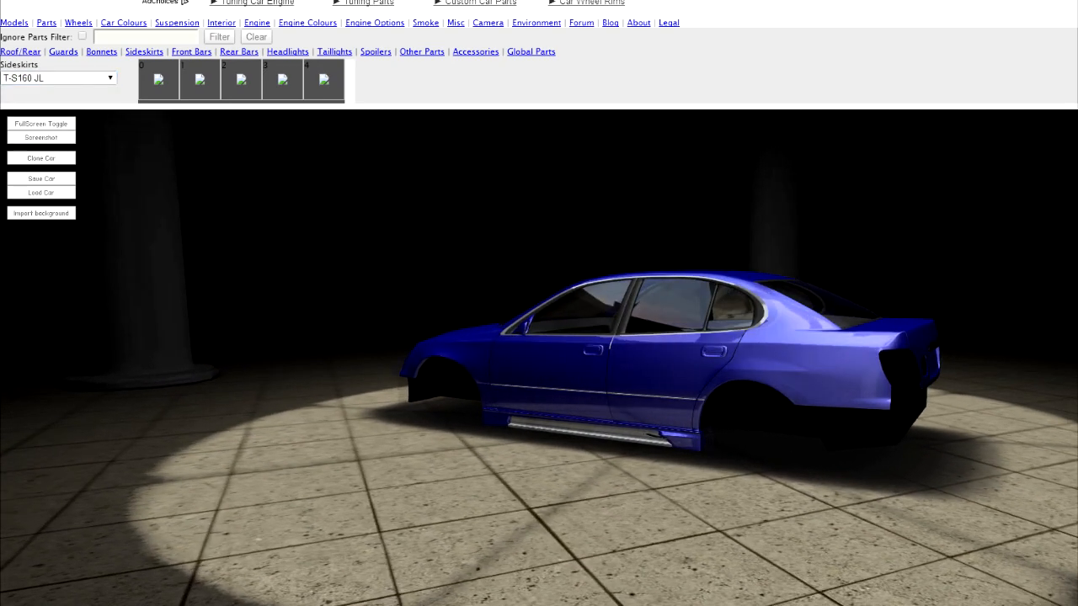
Try the MB side skirts, no side skirts, then fit the T-S160 JU side skirts.
{"action": "left_click", "coordinate": [59, 78]}
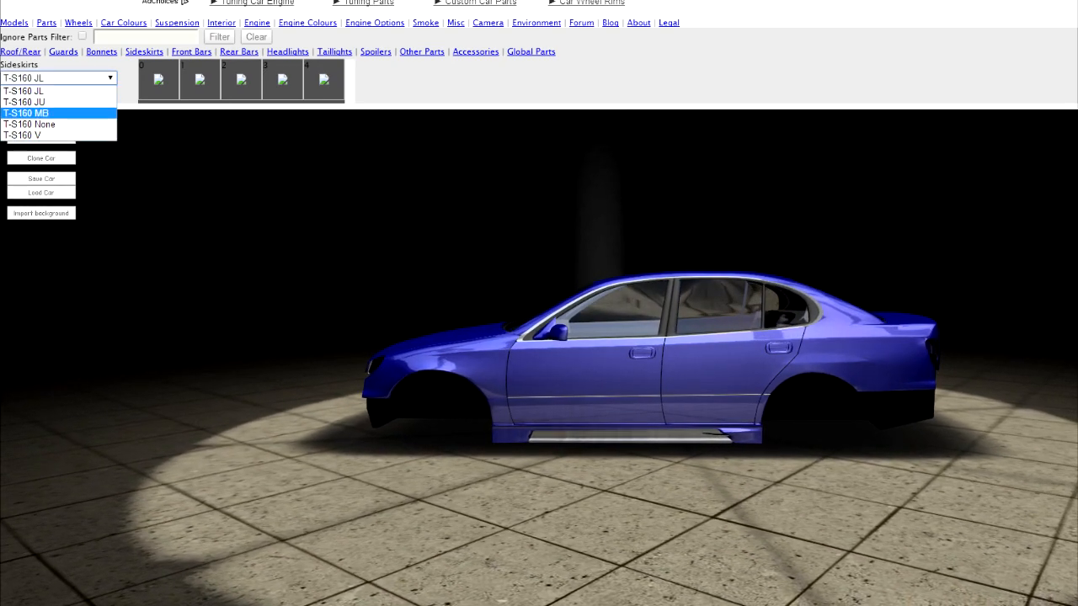
{"action": "left_click", "coordinate": [24, 103]}
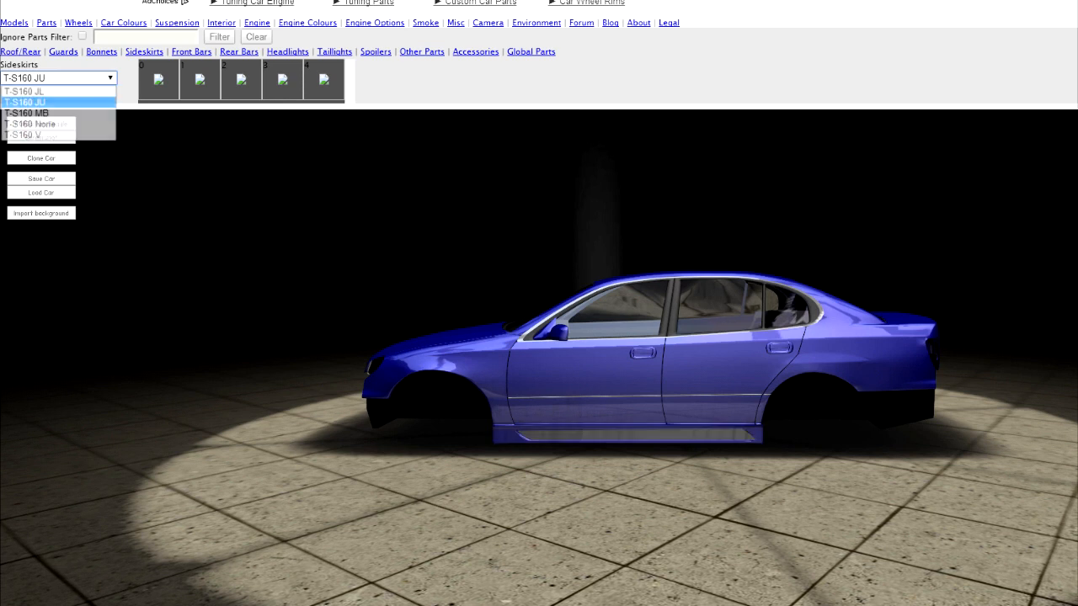
{"action": "left_click", "coordinate": [27, 113]}
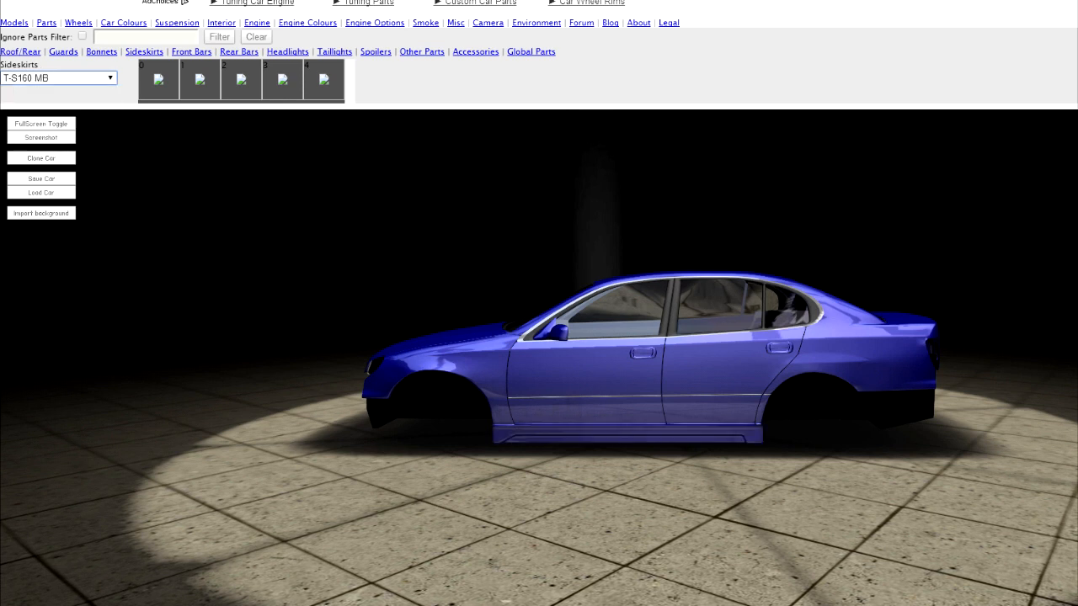
{"action": "left_click", "coordinate": [59, 78]}
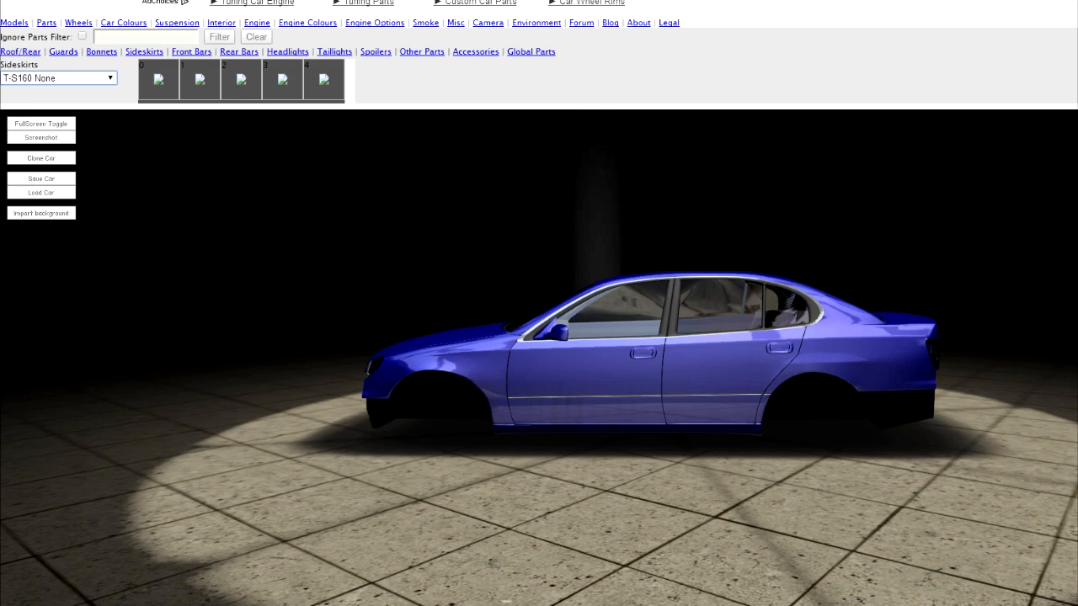
{"action": "left_click", "coordinate": [57, 78]}
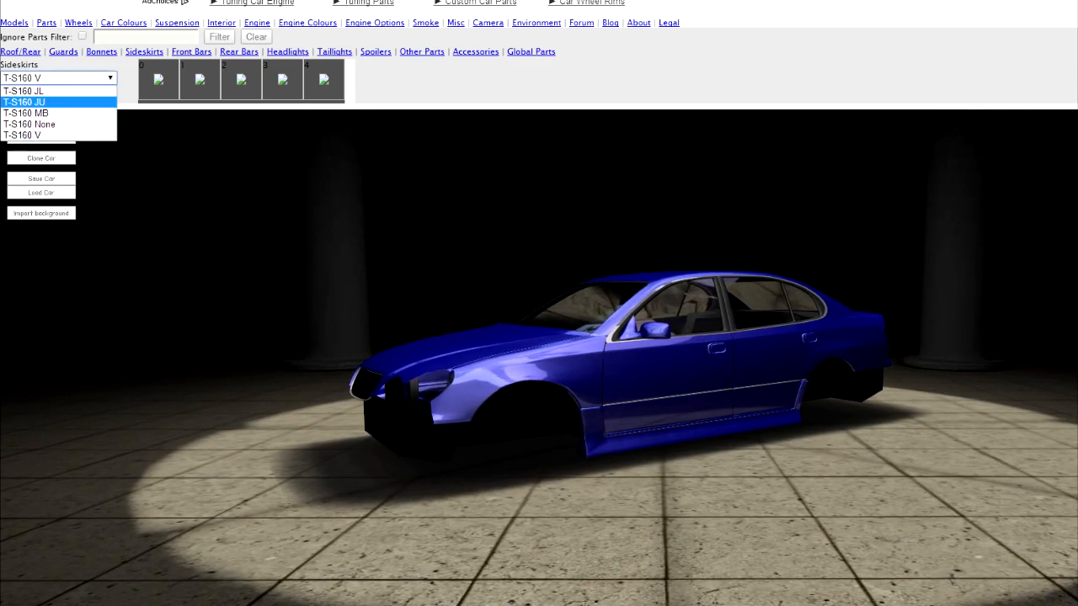
{"action": "left_click", "coordinate": [30, 111]}
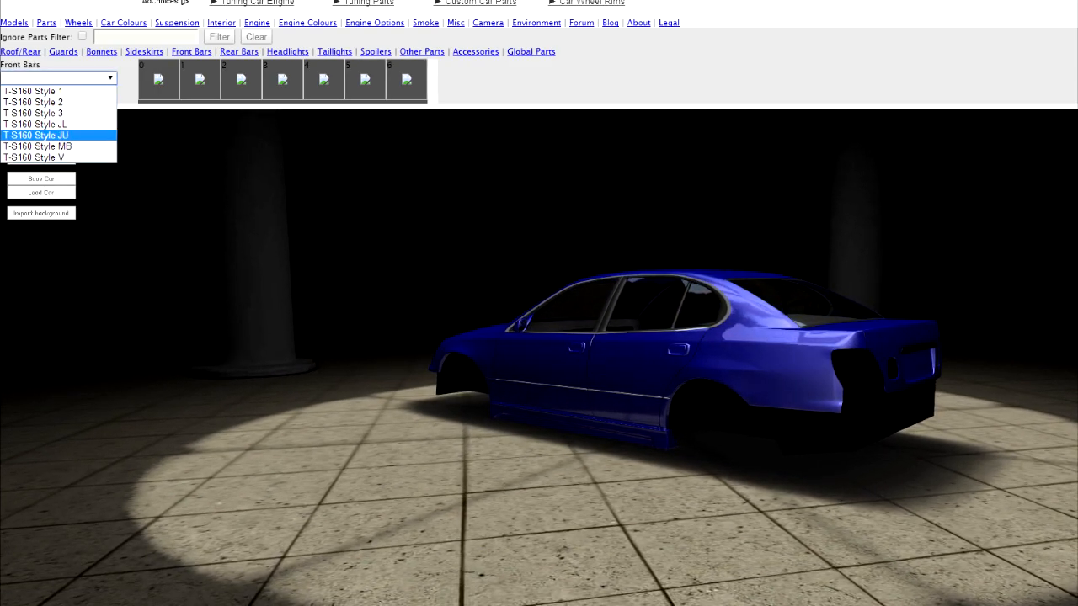
Fit the T-S160 Style MB front bar and the matching Style MB rear bar with diffuser.
{"action": "left_click", "coordinate": [37, 145]}
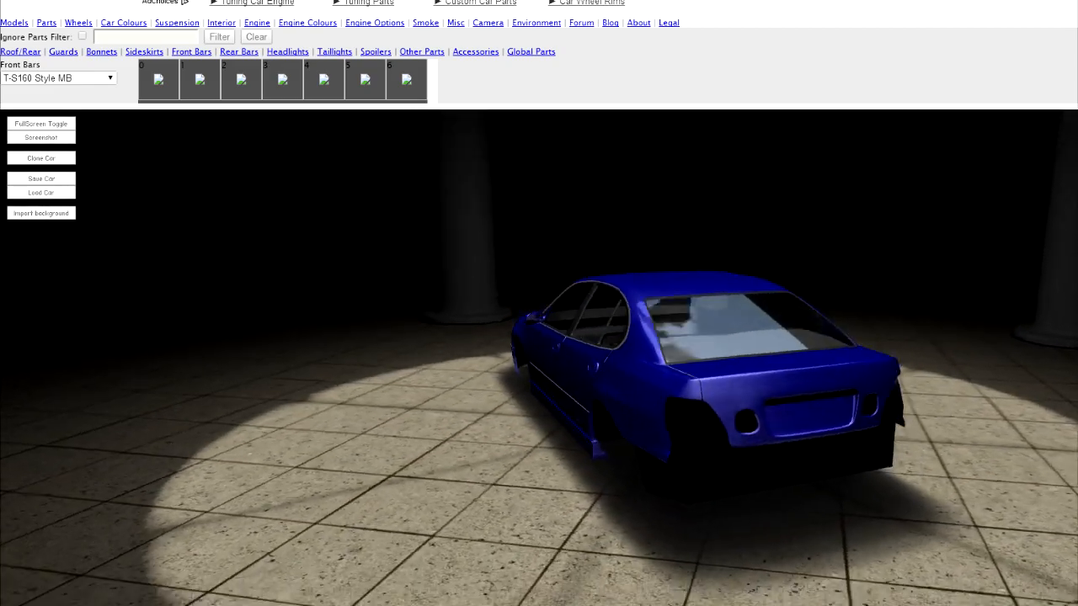
{"action": "left_click", "coordinate": [239, 51]}
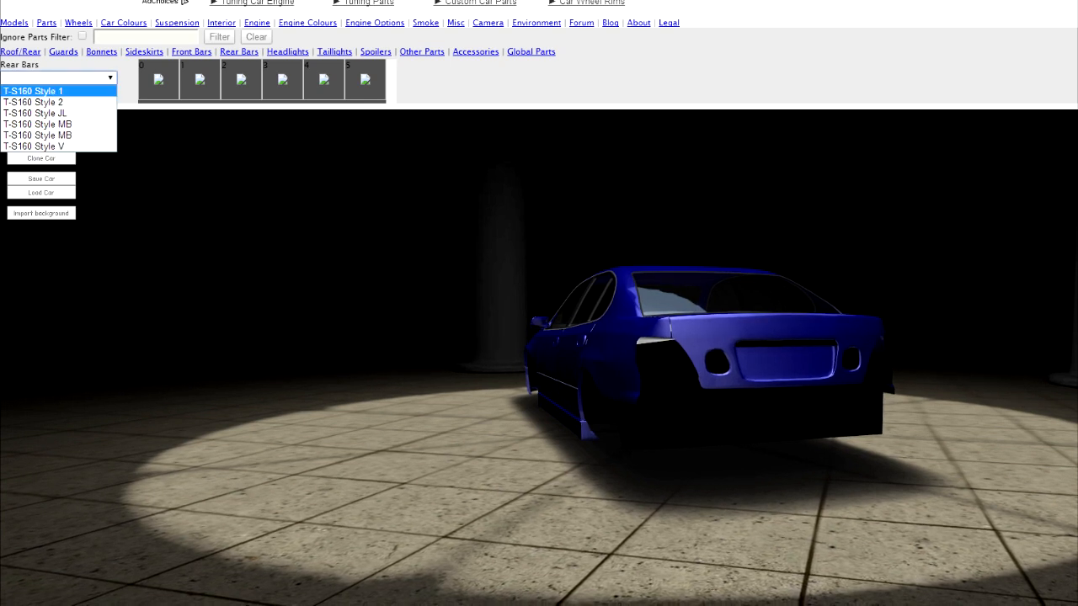
{"action": "left_click", "coordinate": [37, 135]}
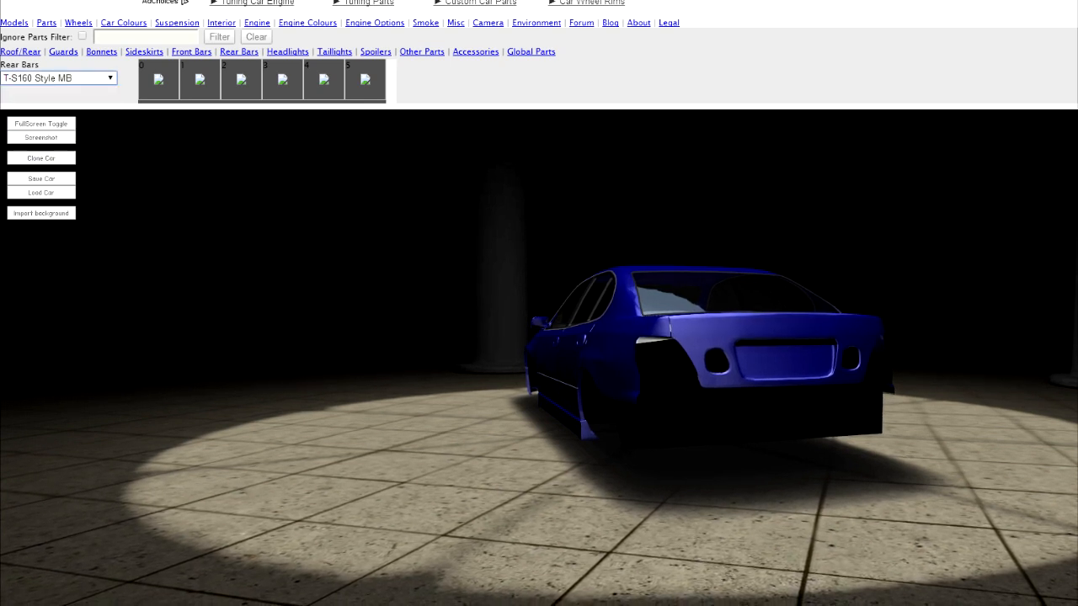
{"action": "left_click", "coordinate": [57, 77]}
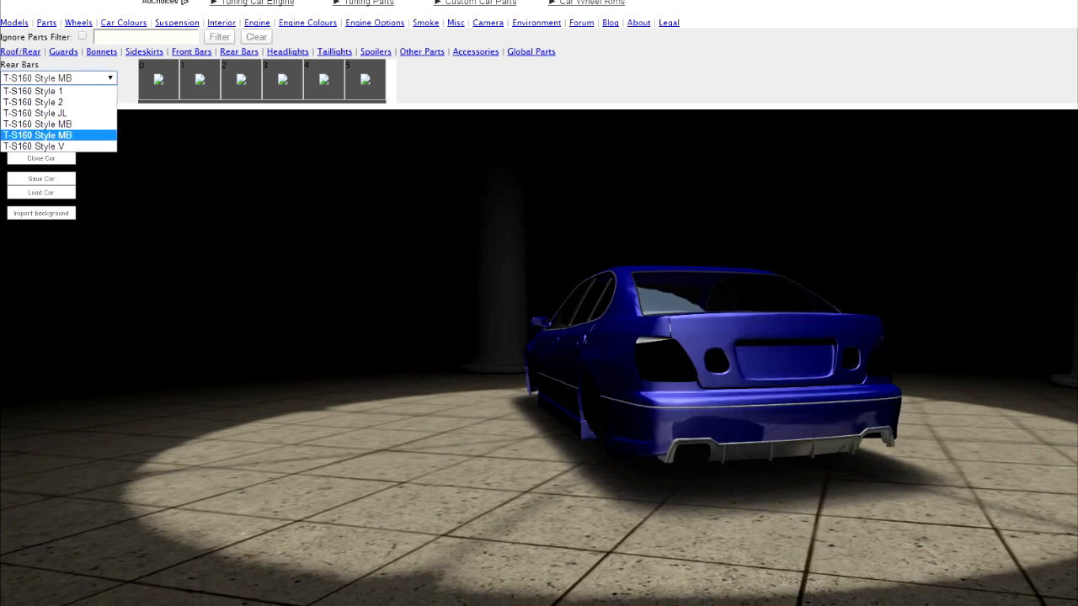
{"action": "left_click", "coordinate": [37, 135]}
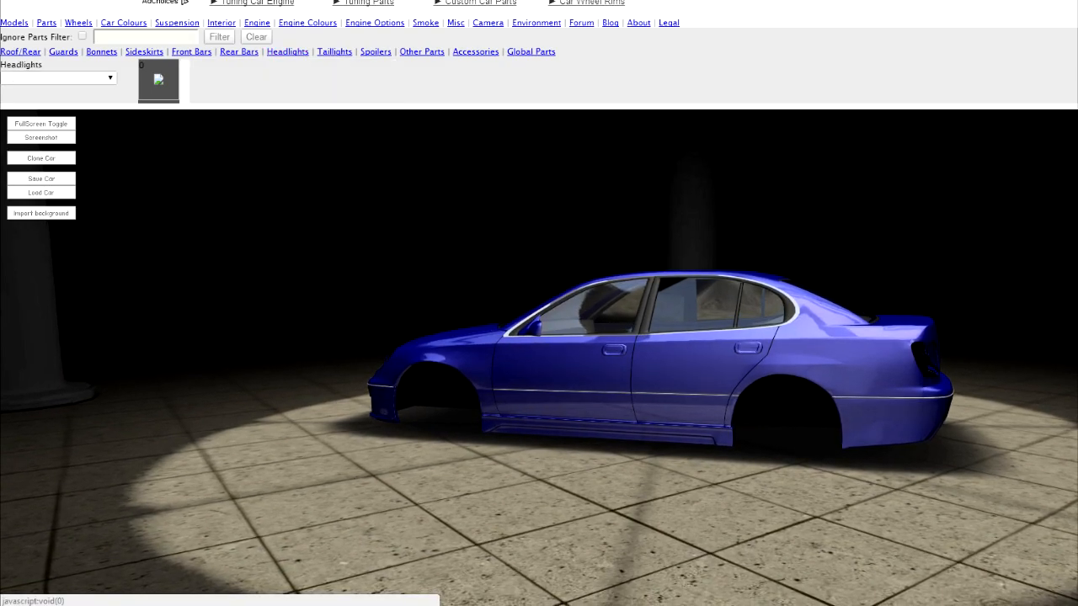
Fit T-S160 Style 1 headlights and the T-S160 Lip 1 spoiler.
{"action": "left_click", "coordinate": [57, 78]}
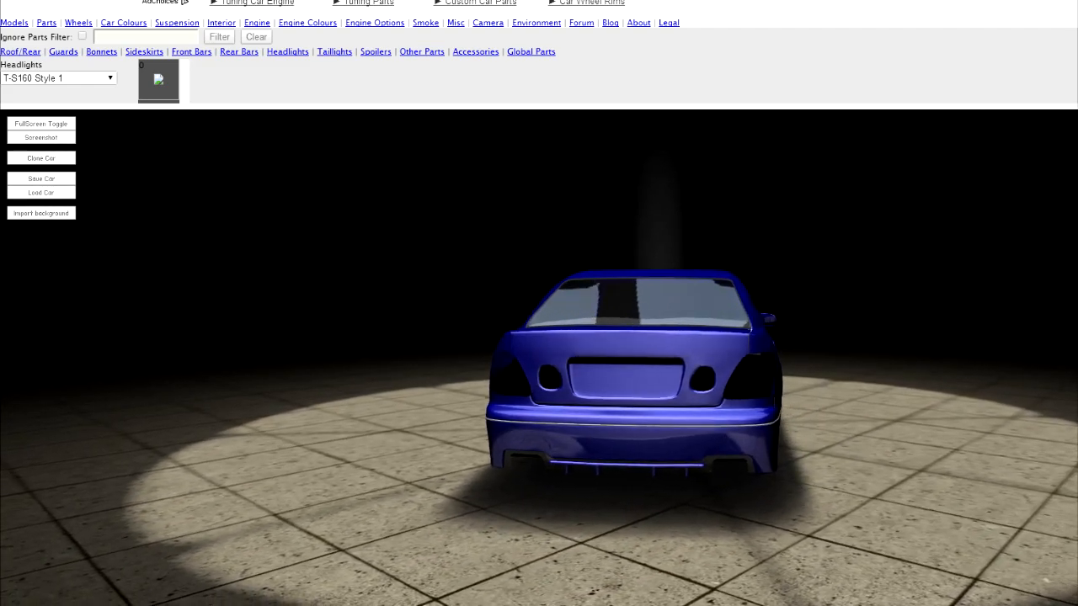
{"action": "left_click", "coordinate": [334, 51]}
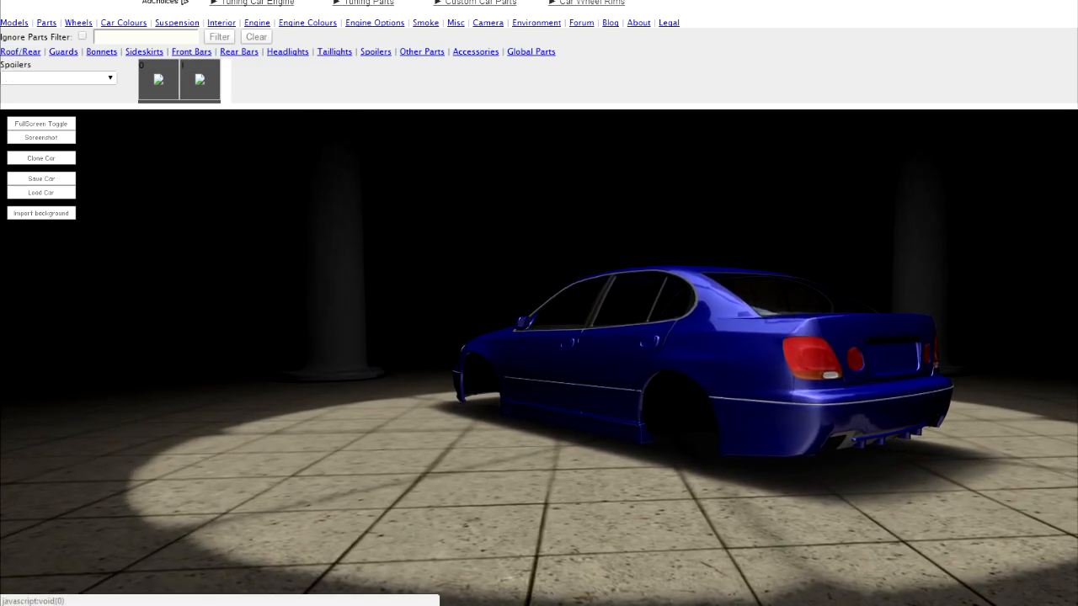
{"action": "left_click", "coordinate": [54, 77]}
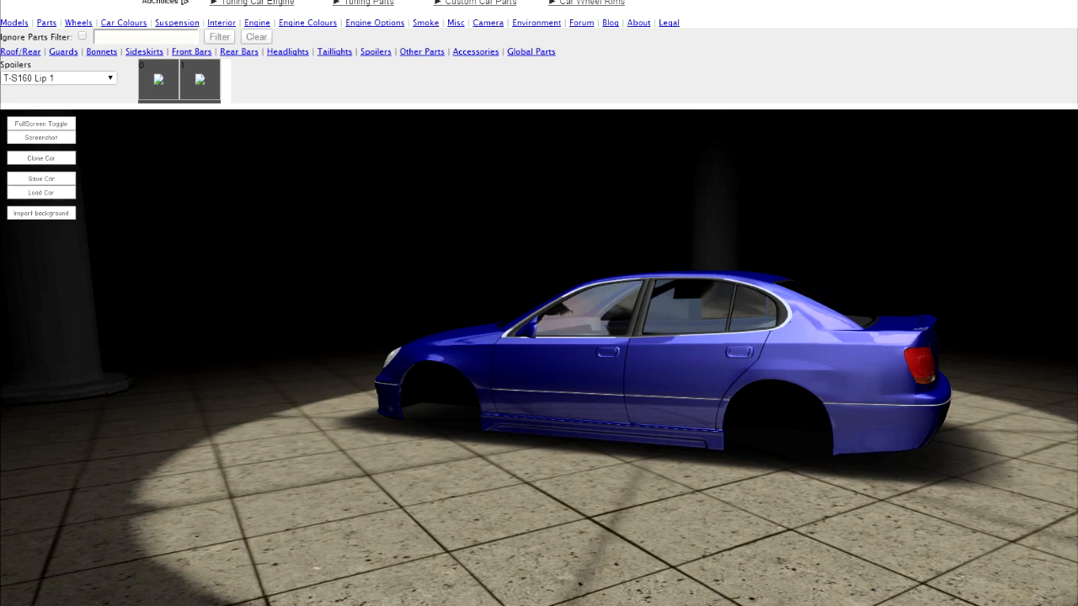
Fit the T-S160 Rear Guard Lipped accessory from the Accessories category.
{"action": "left_click", "coordinate": [421, 50]}
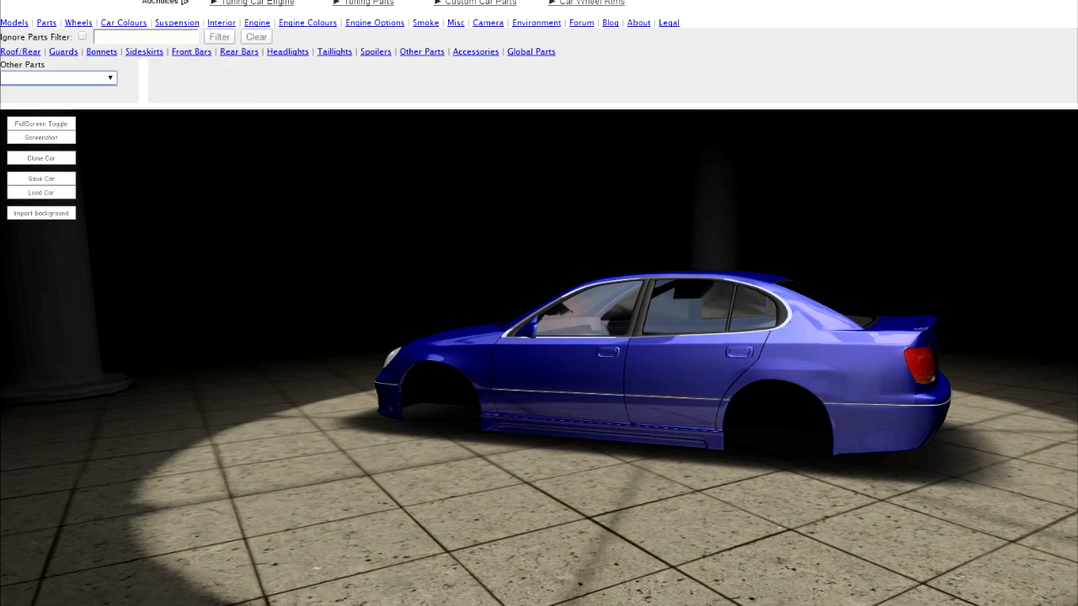
{"action": "left_click", "coordinate": [475, 50]}
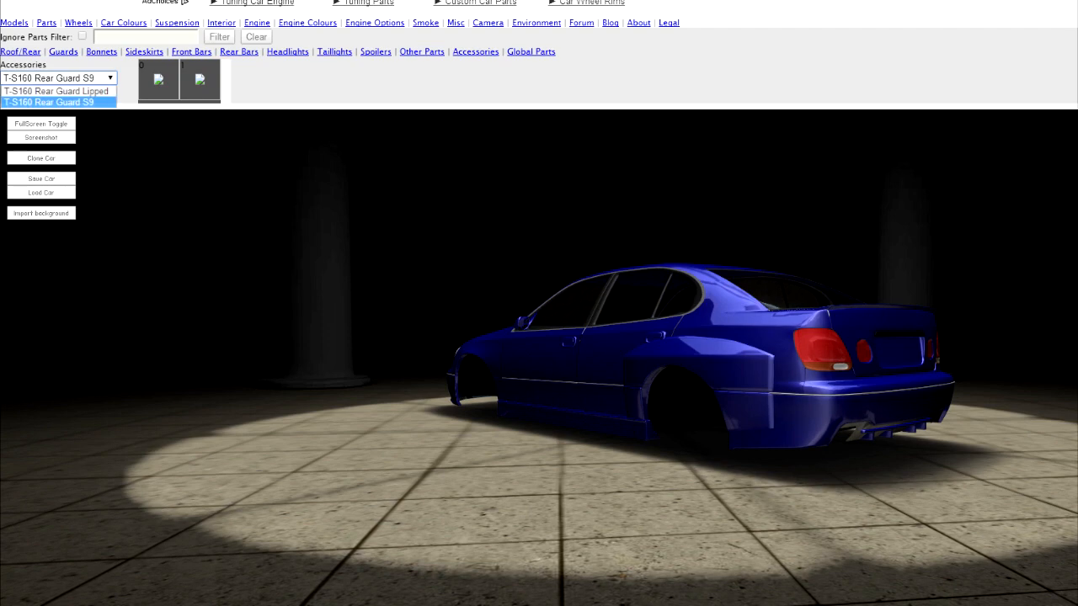
{"action": "left_click", "coordinate": [57, 91]}
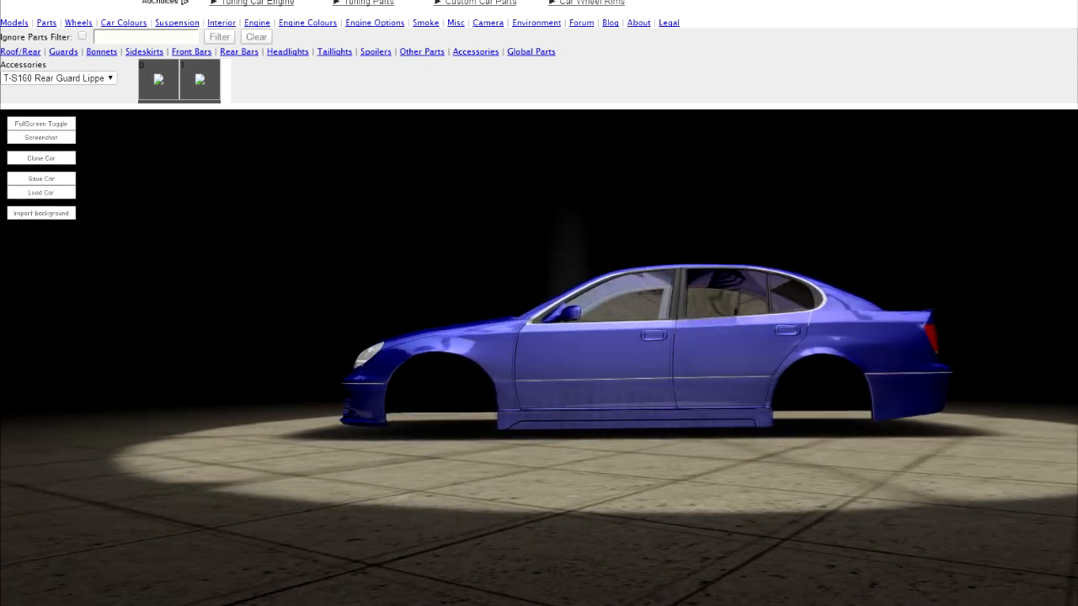
{"action": "left_click", "coordinate": [78, 24]}
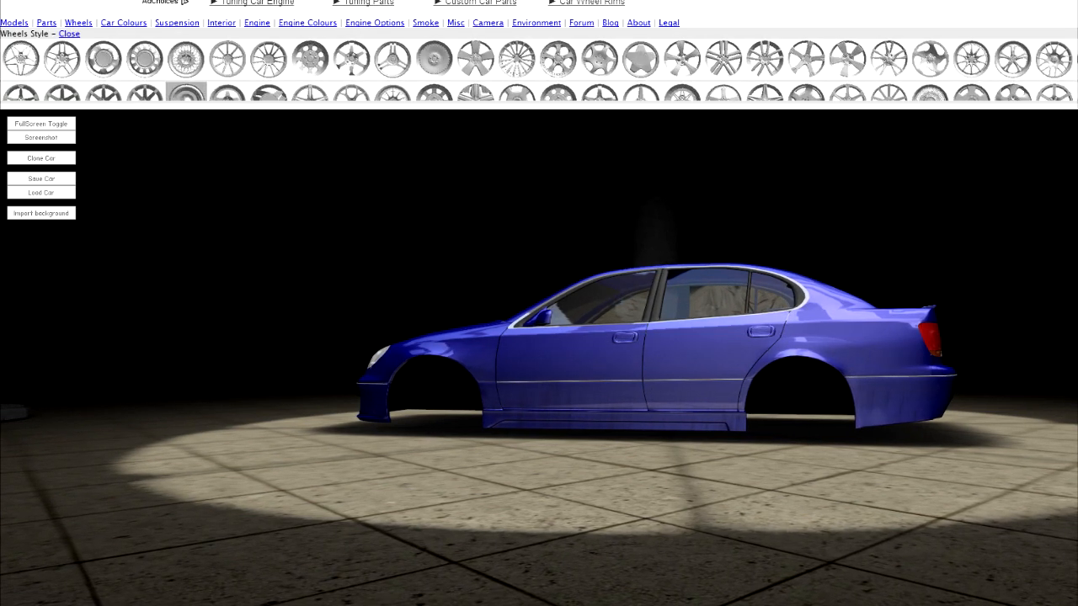
{"action": "mouse_move", "coordinate": [973, 94]}
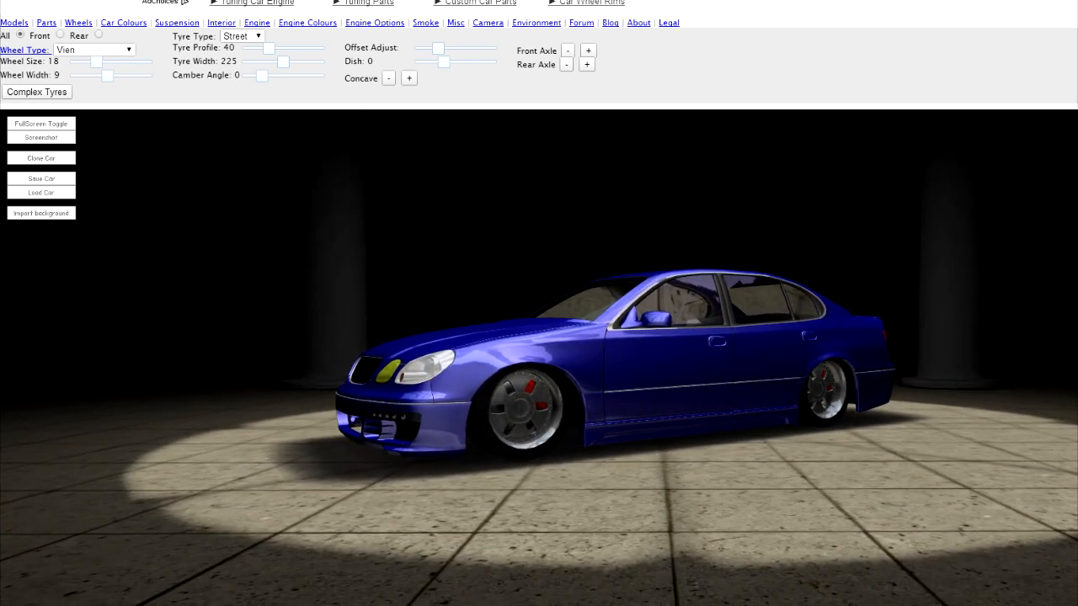
Give the rear wheels width 11, 35-profile tyres, -7 camber and complex tyres.
{"action": "left_click", "coordinate": [37, 91]}
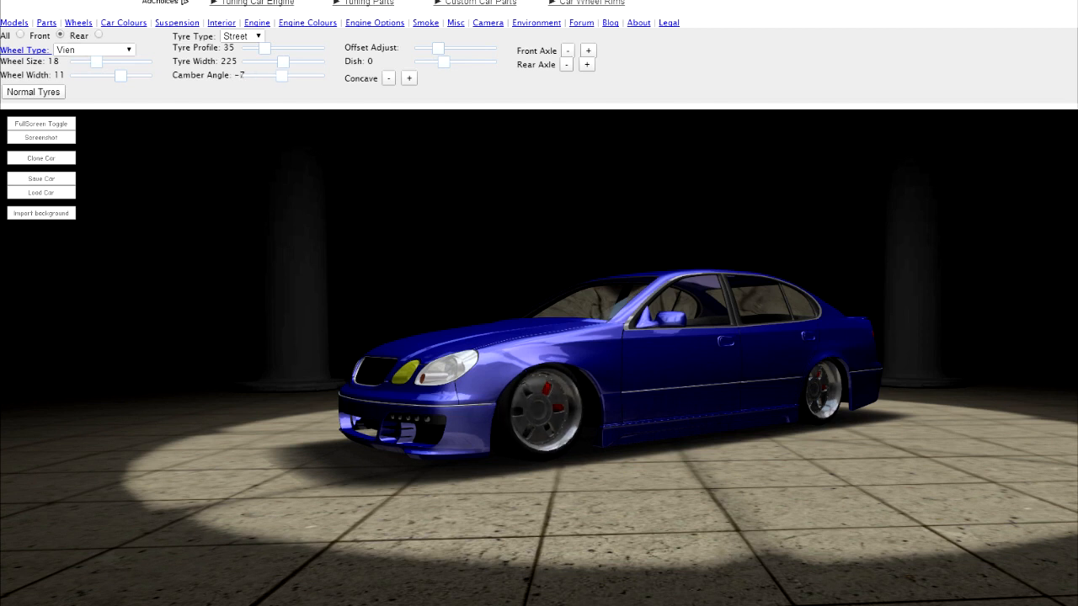
{"action": "left_click_drag", "start_coordinate": [305, 74], "coordinate": [323, 75]}
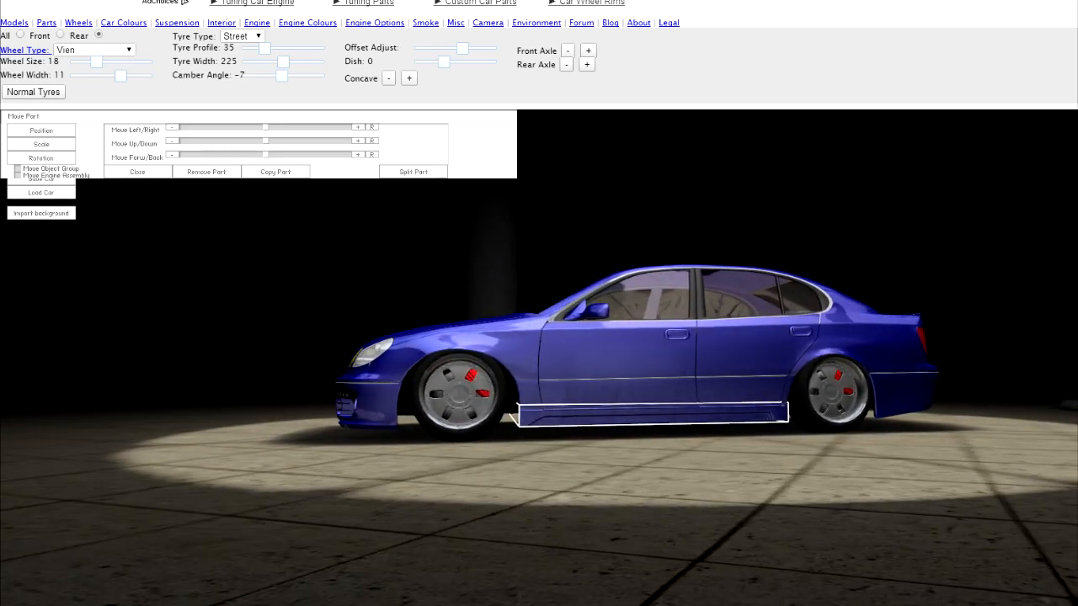
Switch to size 17 Vian wheels and drag the camber angle to -17.
{"action": "left_click", "coordinate": [138, 172]}
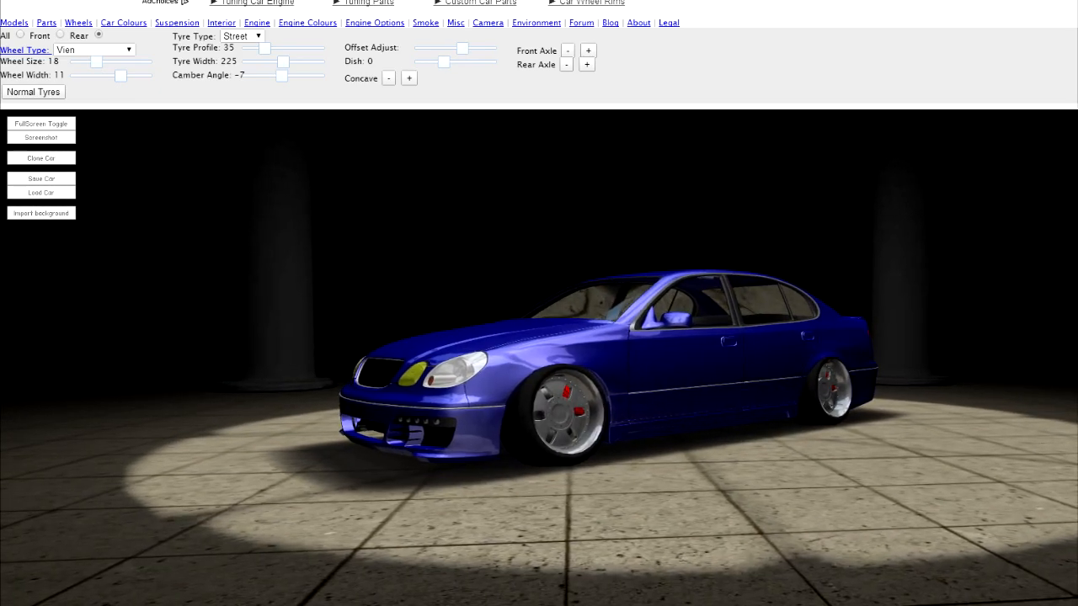
{"action": "left_click", "coordinate": [177, 24]}
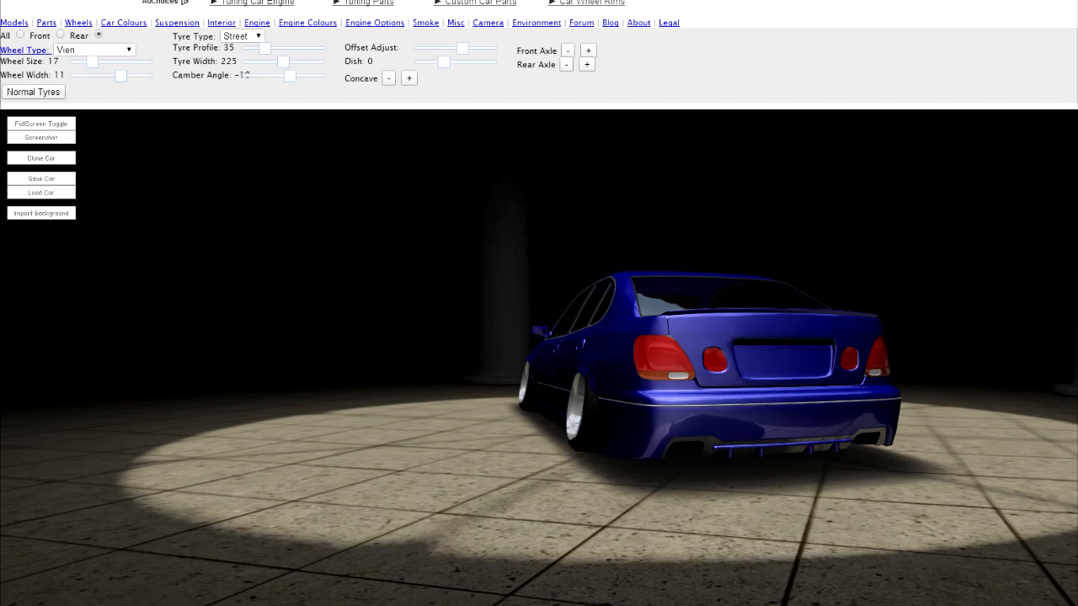
{"action": "left_click_drag", "start_coordinate": [278, 74], "coordinate": [286, 74]}
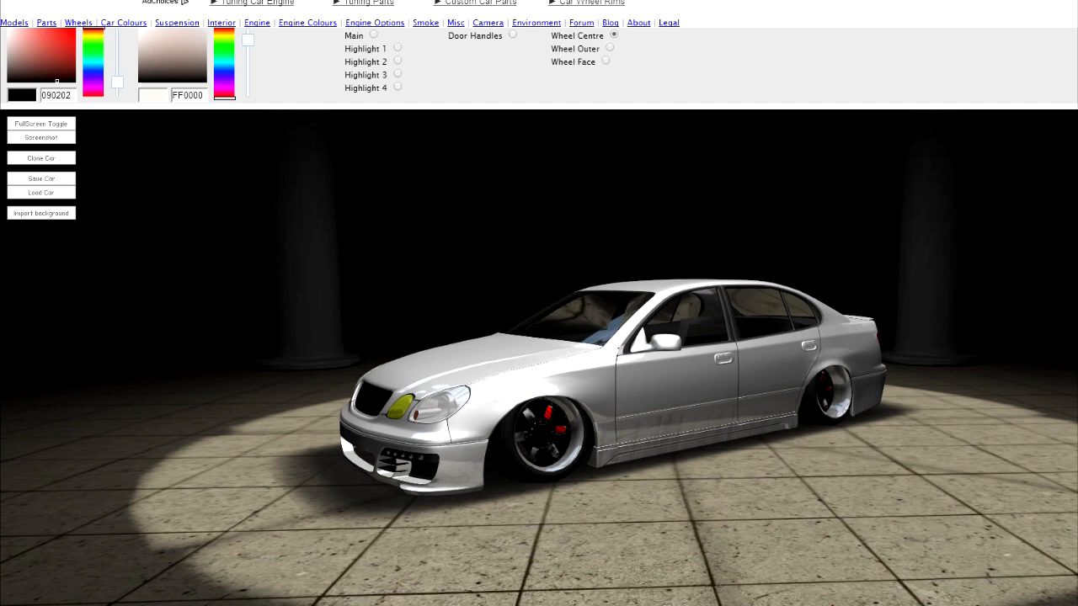
Pick dark colours for the wheel outer and the second highlight area.
{"action": "left_click", "coordinate": [610, 47]}
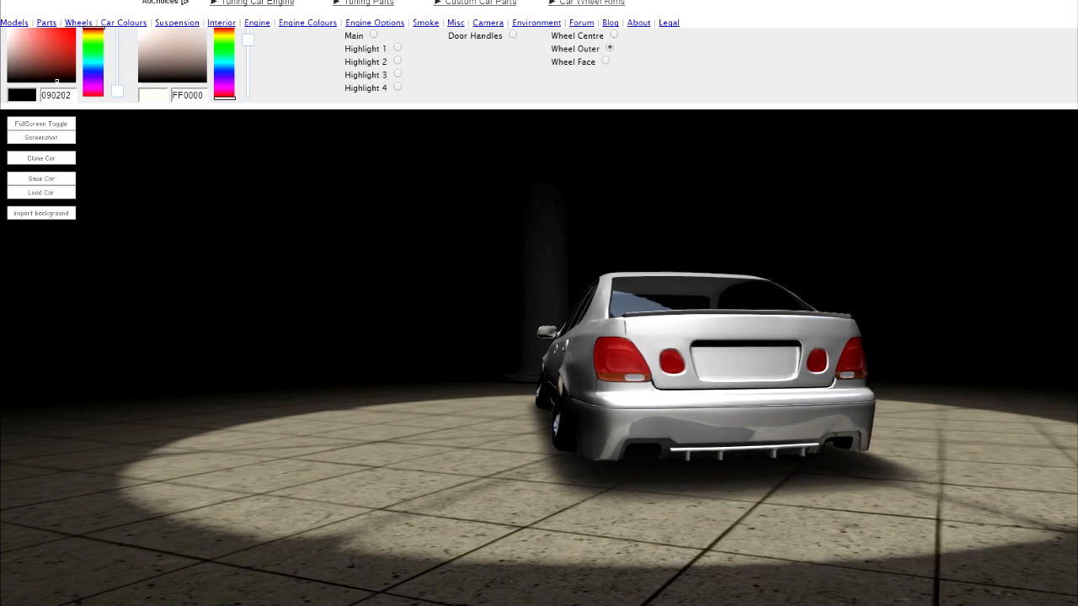
{"action": "left_click", "coordinate": [397, 47]}
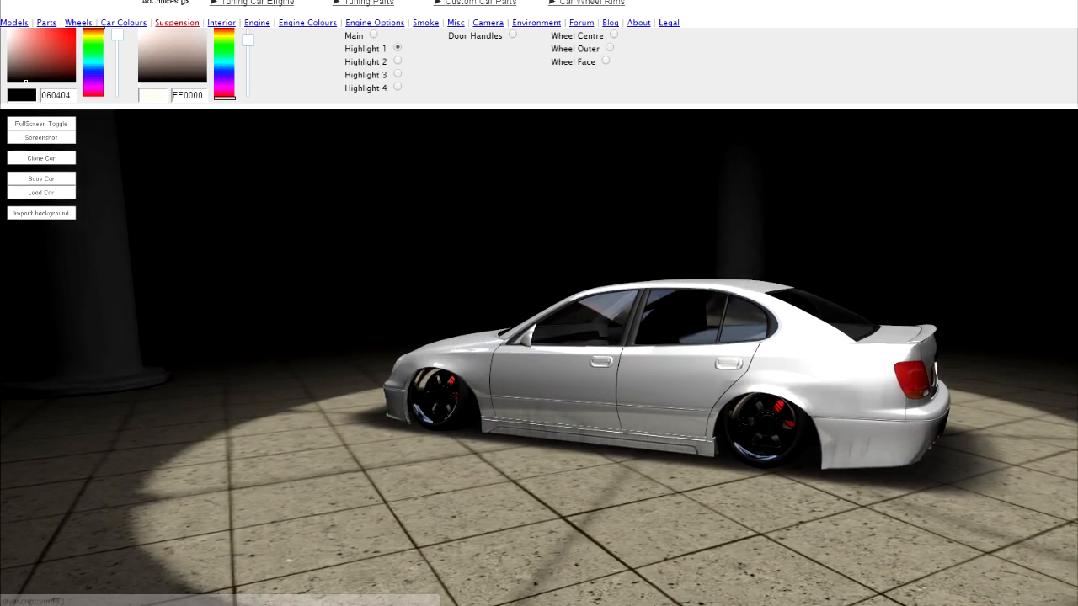
Set dash and door trims to Type 1, passenger seat Type 3, steering wheel Type 4, gear shifter Type 2.
{"action": "left_click", "coordinate": [221, 23]}
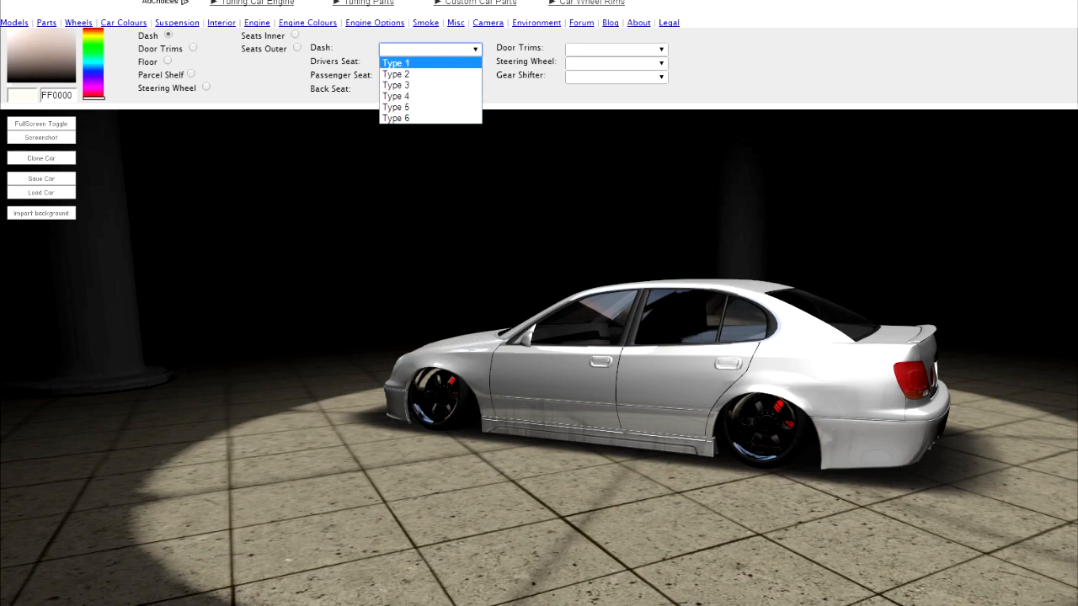
{"action": "left_click", "coordinate": [396, 63]}
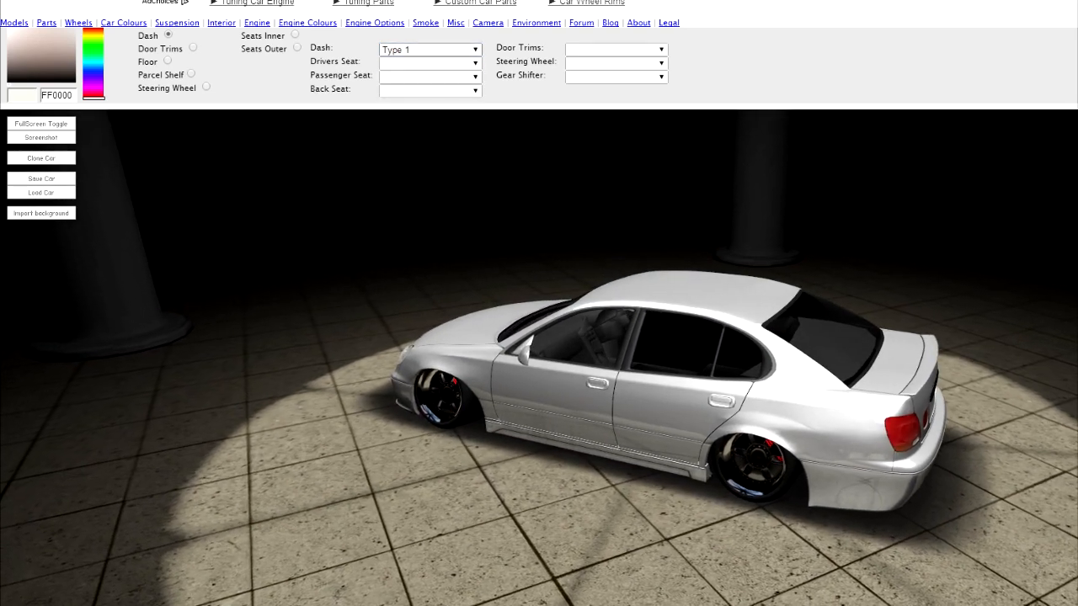
{"action": "left_click", "coordinate": [429, 64]}
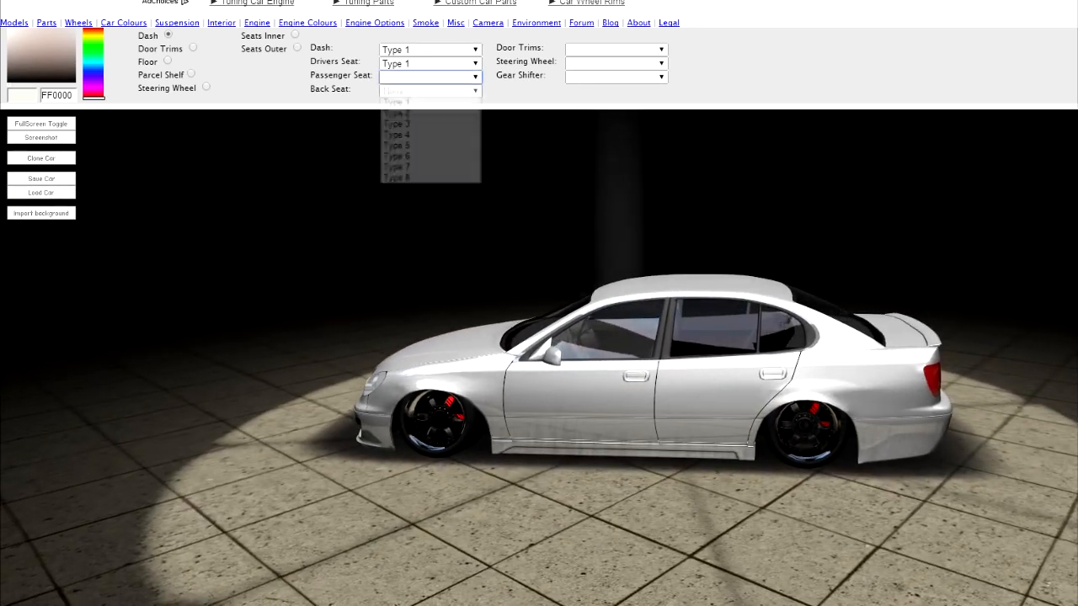
{"action": "left_click", "coordinate": [396, 123]}
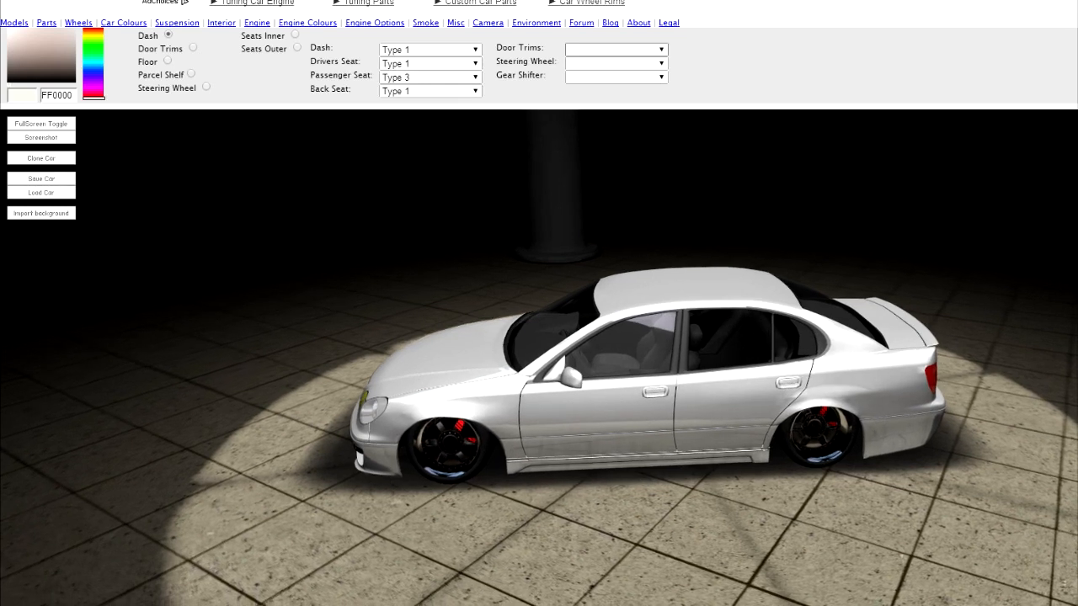
{"action": "left_click", "coordinate": [615, 49]}
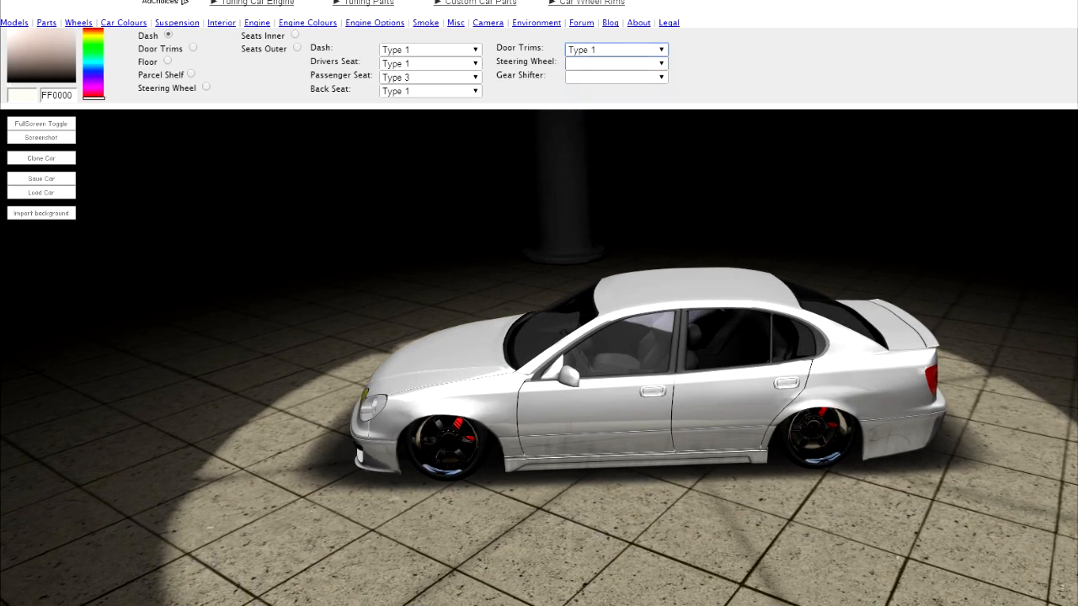
{"action": "left_click", "coordinate": [615, 60]}
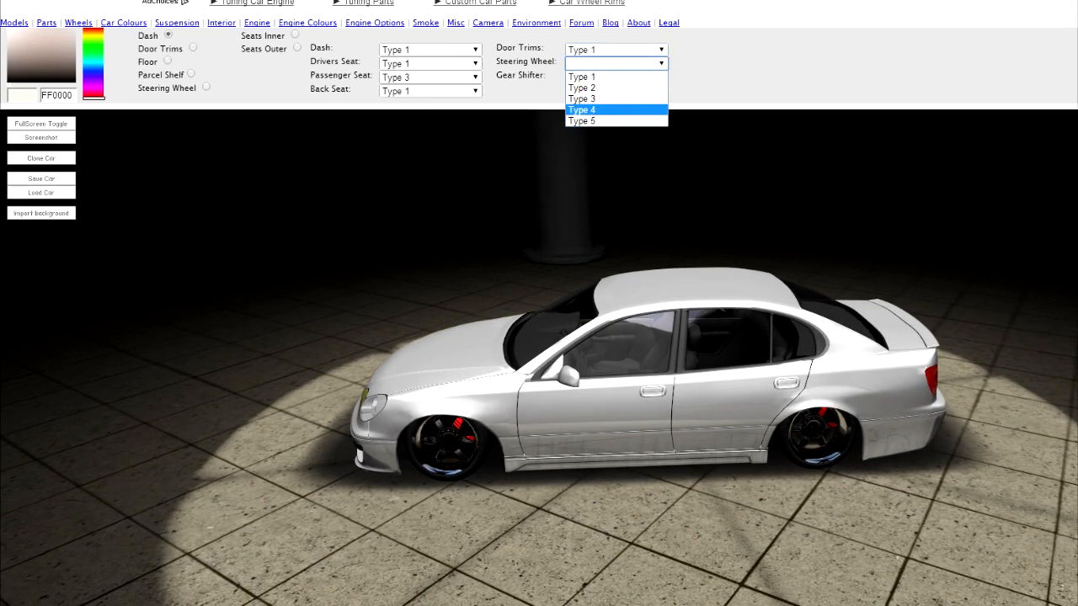
{"action": "left_click", "coordinate": [583, 110]}
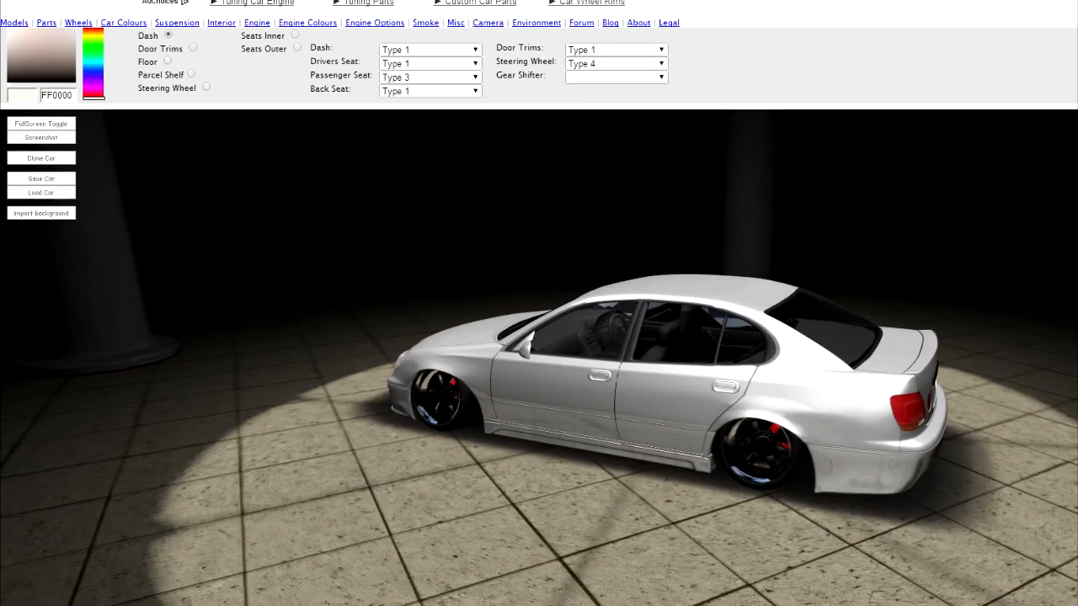
{"action": "left_click", "coordinate": [617, 78]}
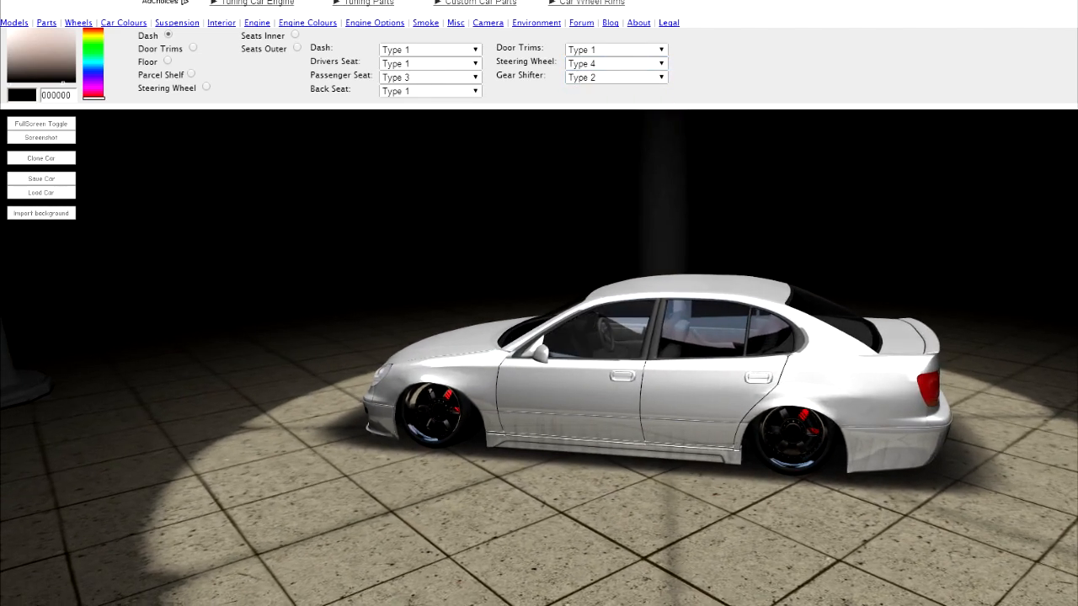
Recolour the interior floor and steering wheel, then reveal the engine bay with the bonnet raised.
{"action": "left_click", "coordinate": [192, 74]}
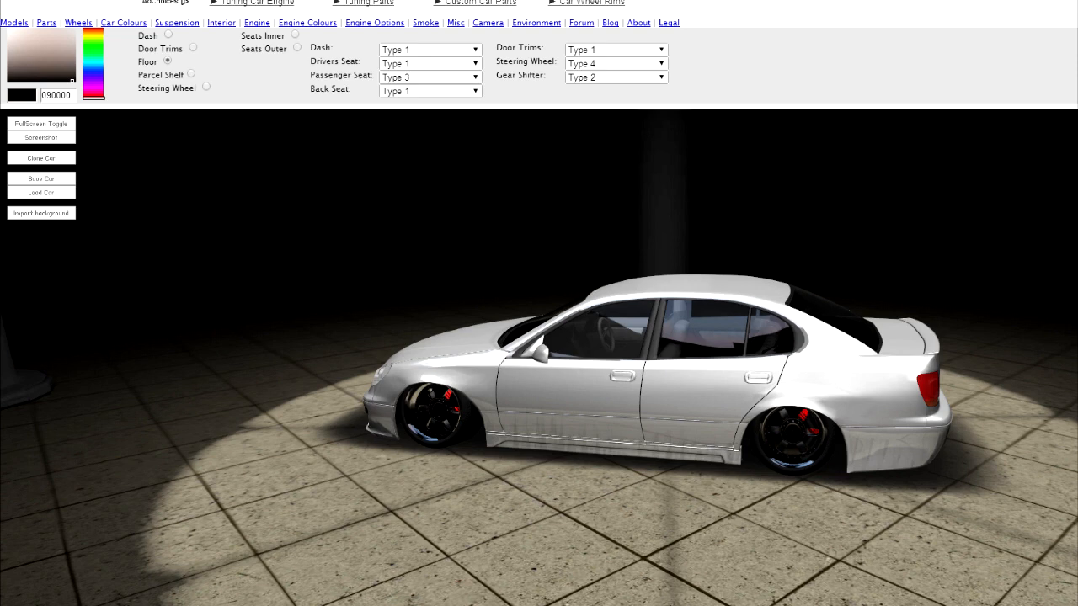
{"action": "left_click", "coordinate": [206, 88]}
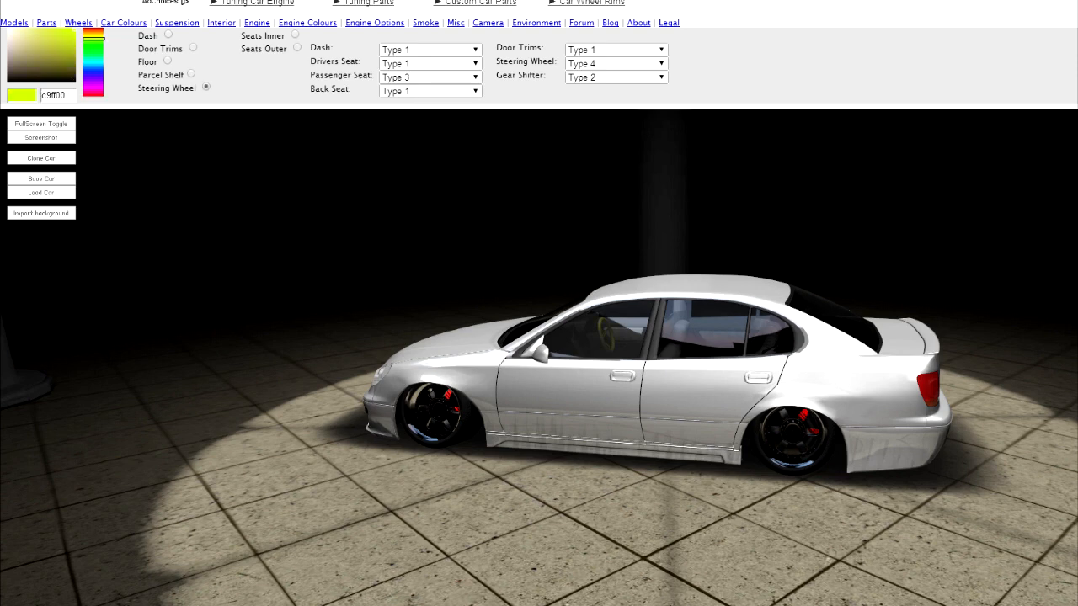
{"action": "left_click", "coordinate": [297, 35]}
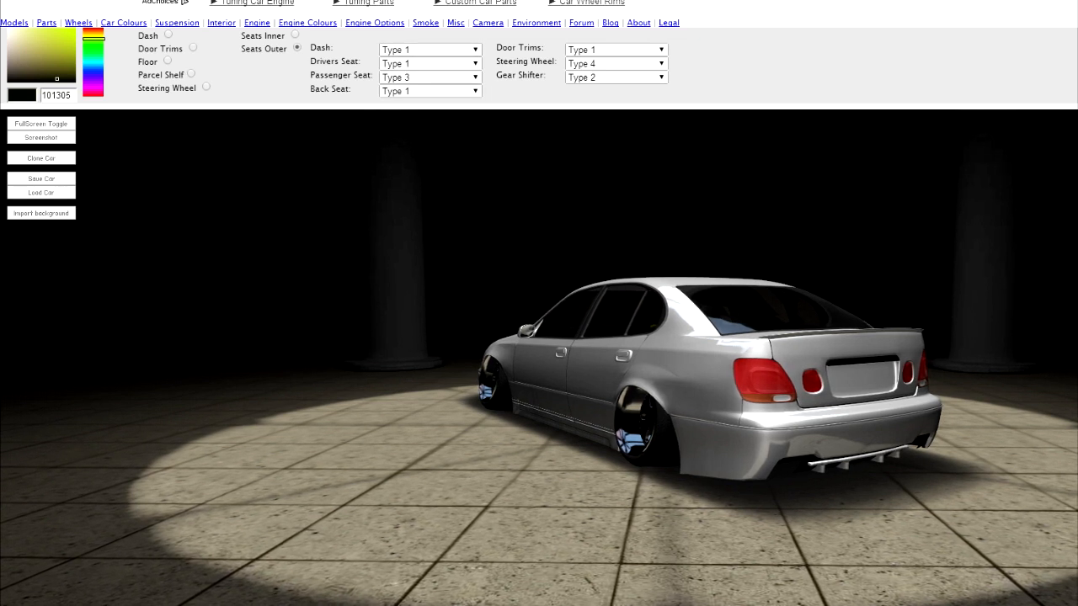
{"action": "left_click", "coordinate": [256, 24]}
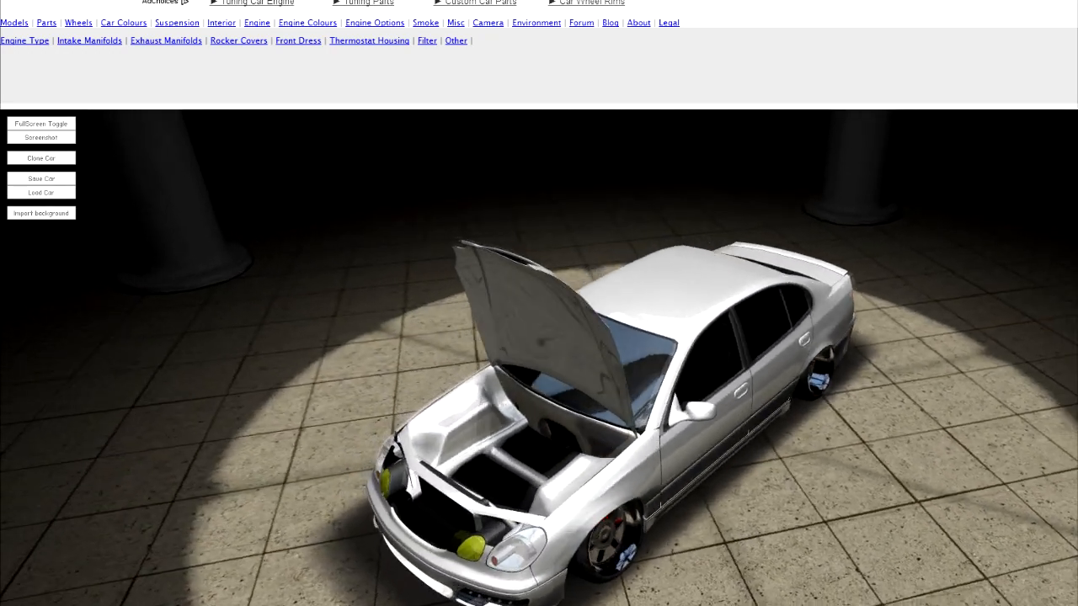
Fit a Plenum intake manifold to the engine.
{"action": "left_click", "coordinate": [23, 41]}
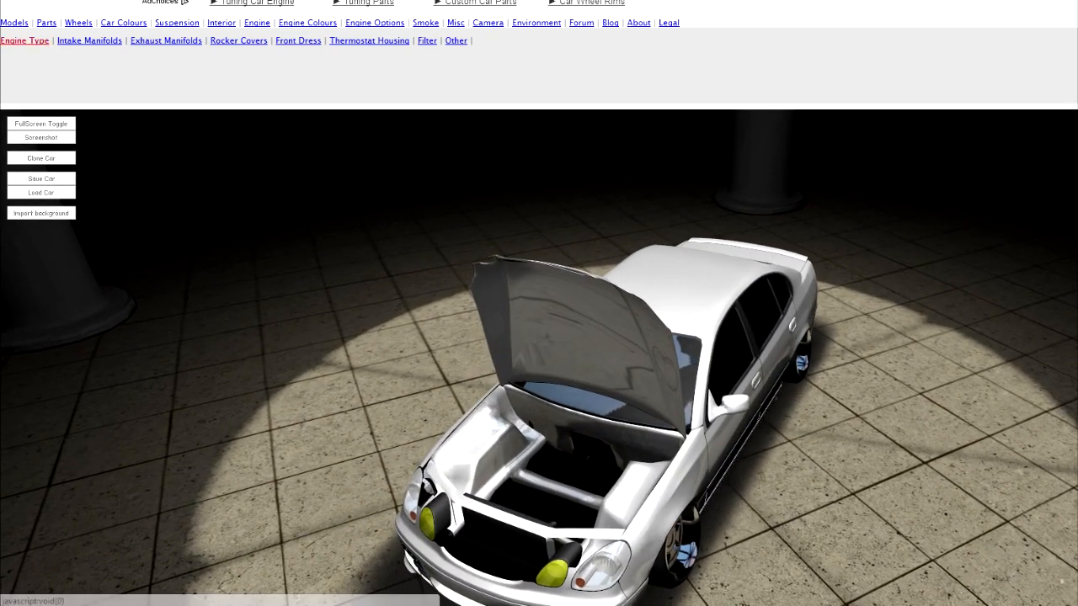
{"action": "left_click", "coordinate": [57, 77]}
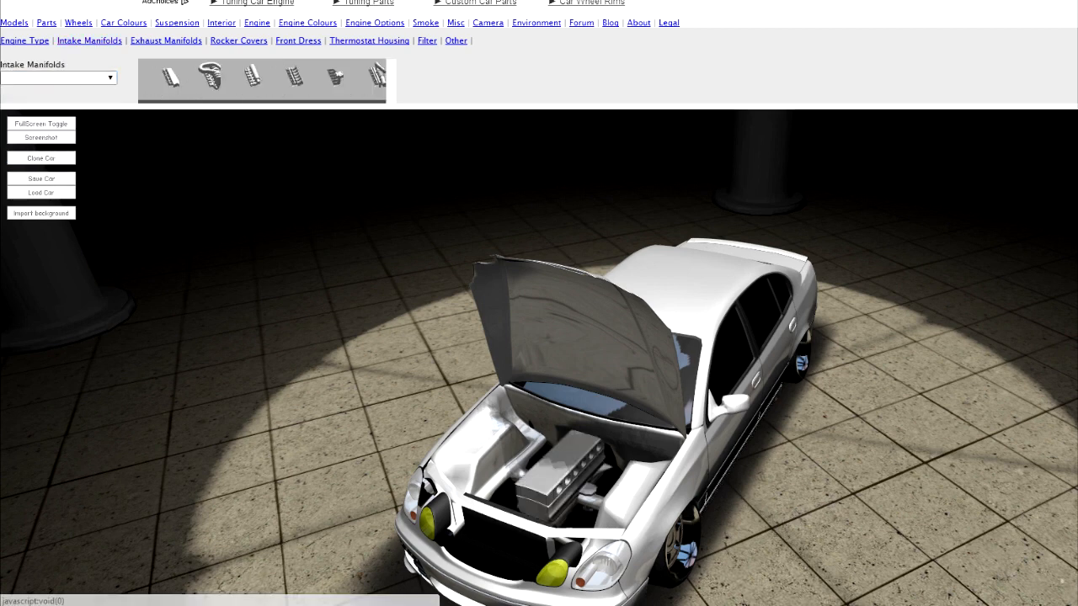
{"action": "left_click", "coordinate": [57, 78]}
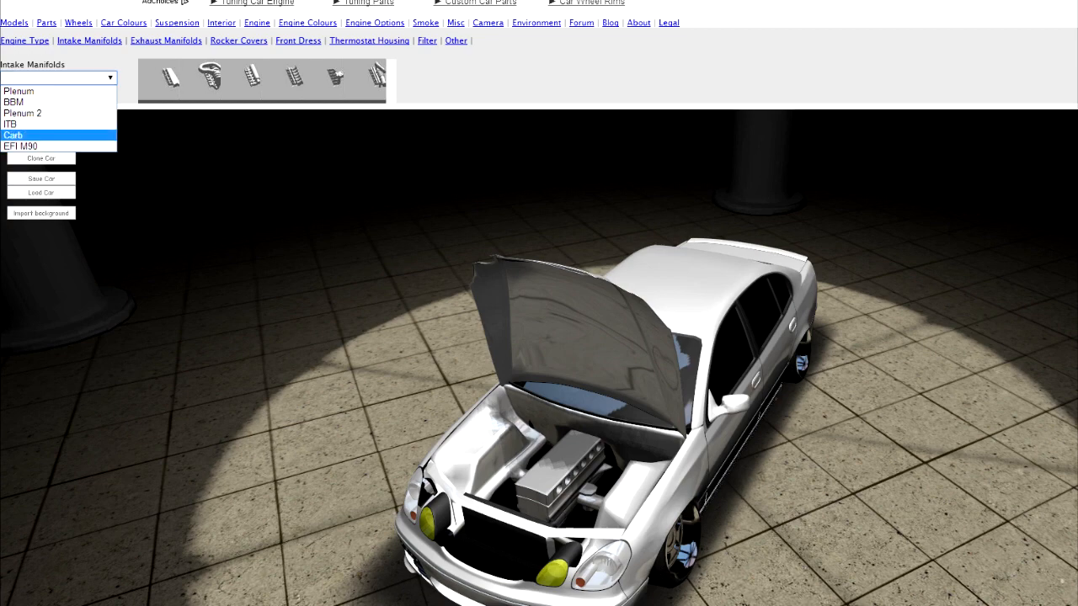
{"action": "left_click", "coordinate": [19, 91]}
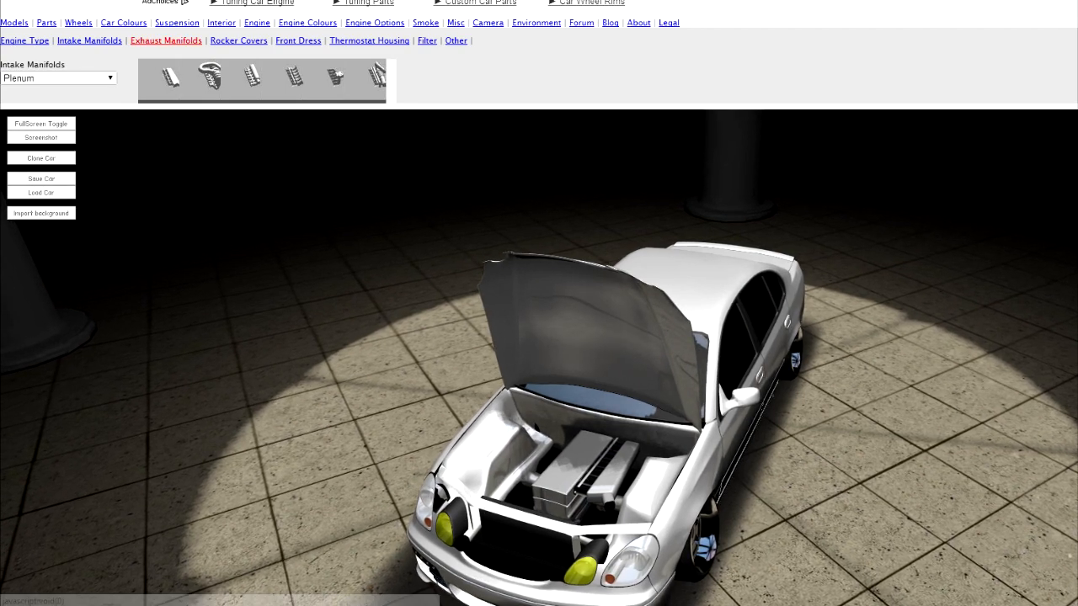
Fit Low Mount Twin Turbo exhaust manifolds.
{"action": "left_click", "coordinate": [165, 40]}
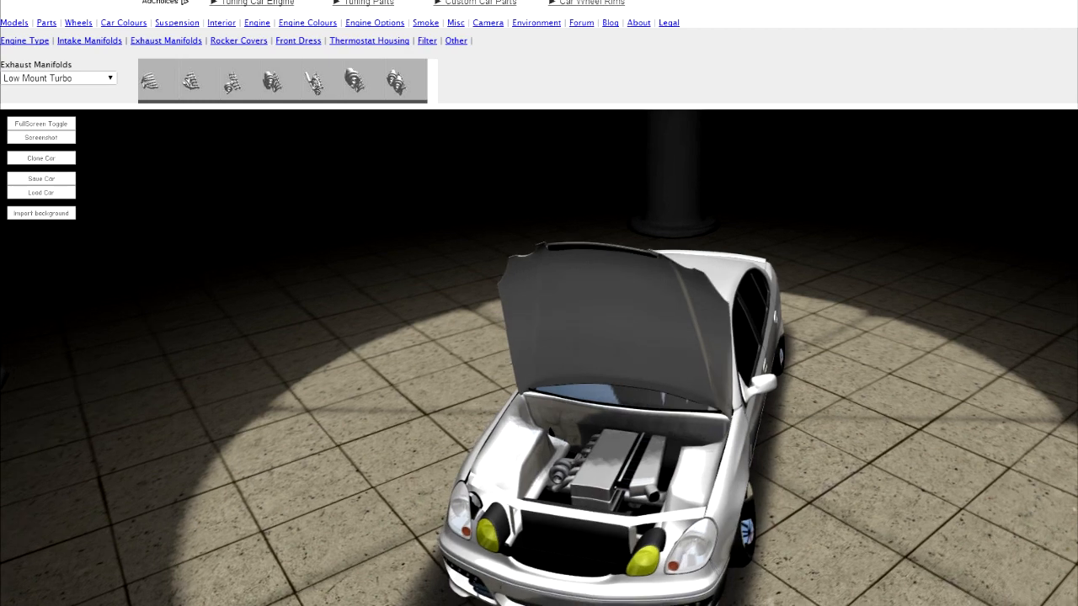
{"action": "left_click", "coordinate": [57, 77]}
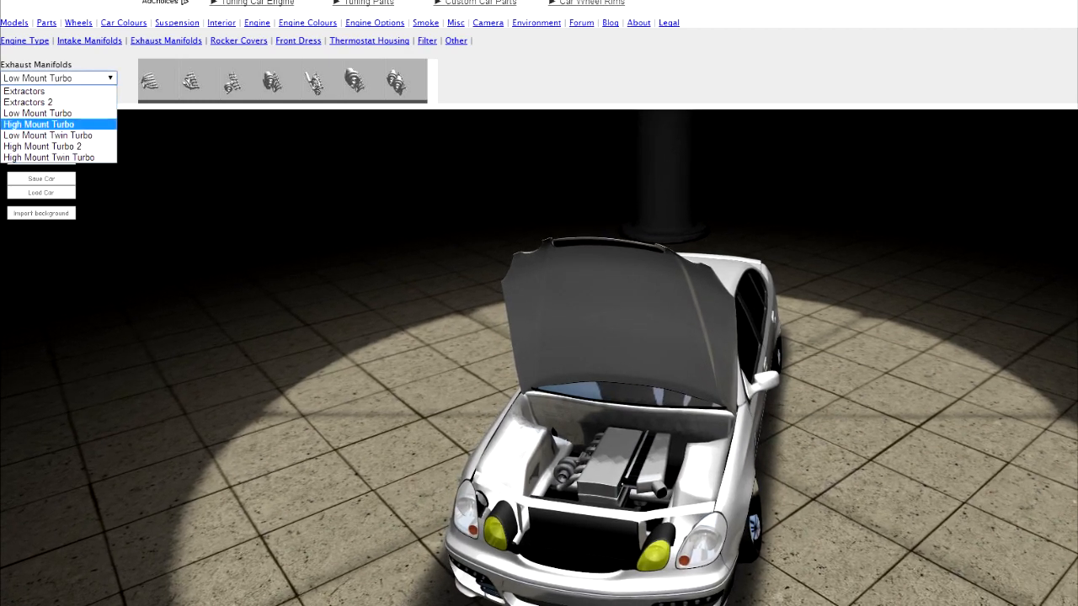
{"action": "left_click", "coordinate": [47, 135]}
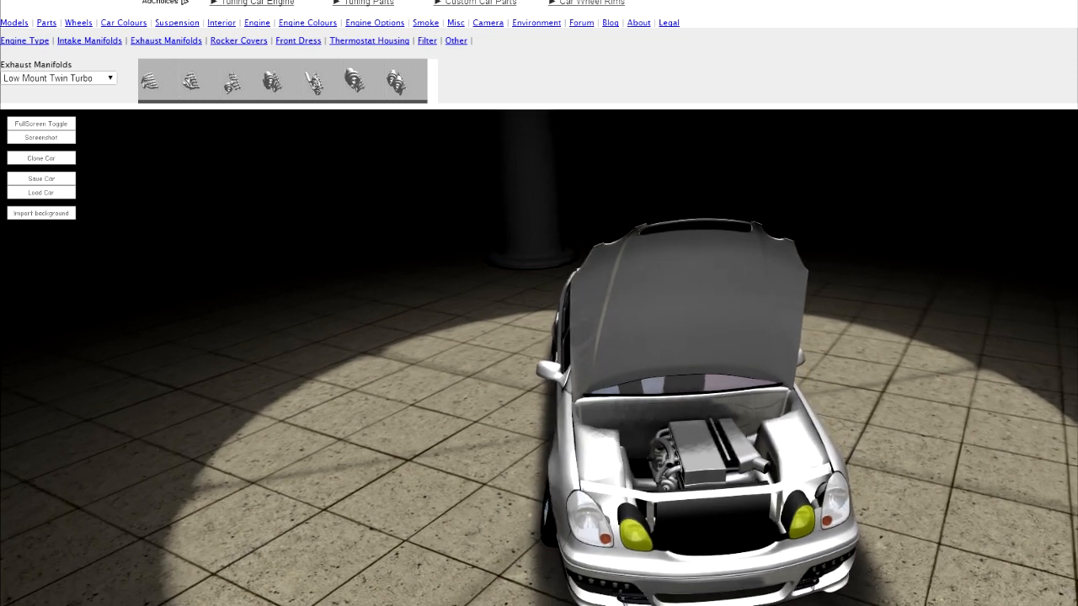
Fit 2J rocker covers and a Style 2 front dress, then view the other engine bay parts.
{"action": "left_click", "coordinate": [240, 41]}
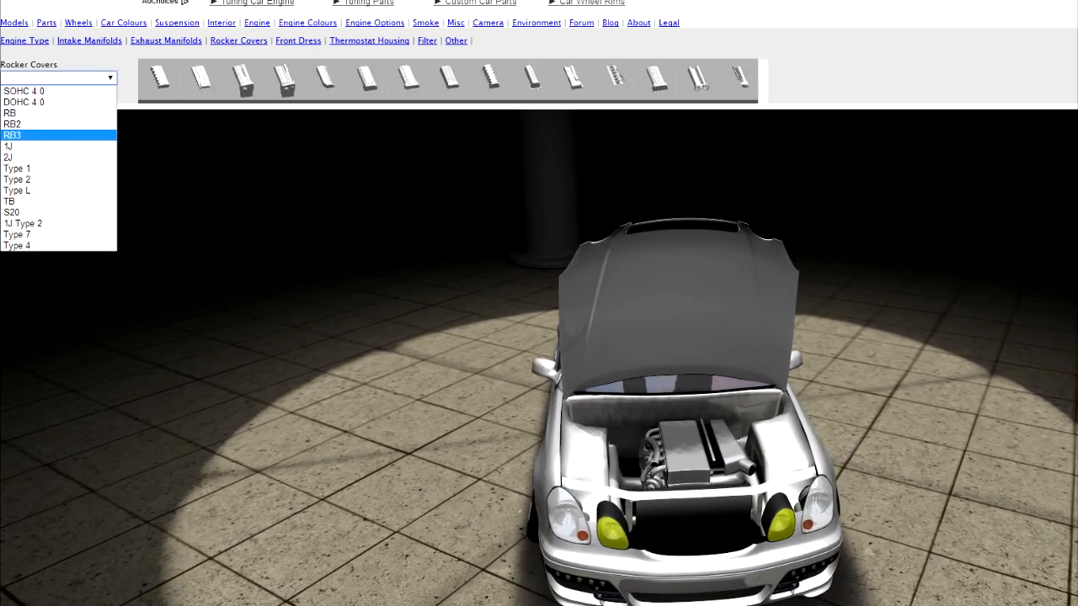
{"action": "left_click", "coordinate": [9, 157]}
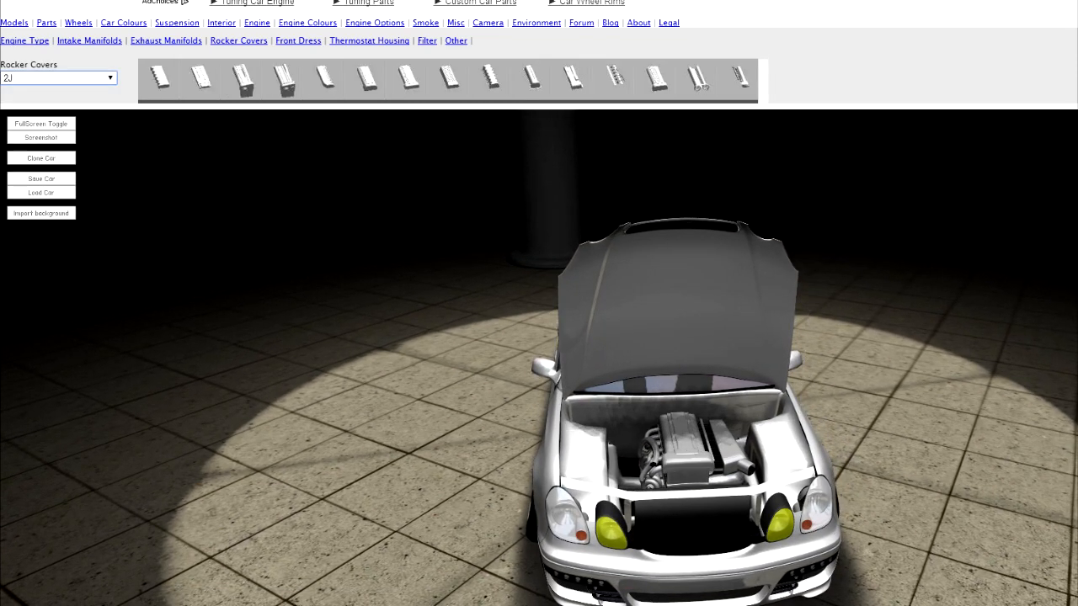
{"action": "left_click", "coordinate": [298, 40]}
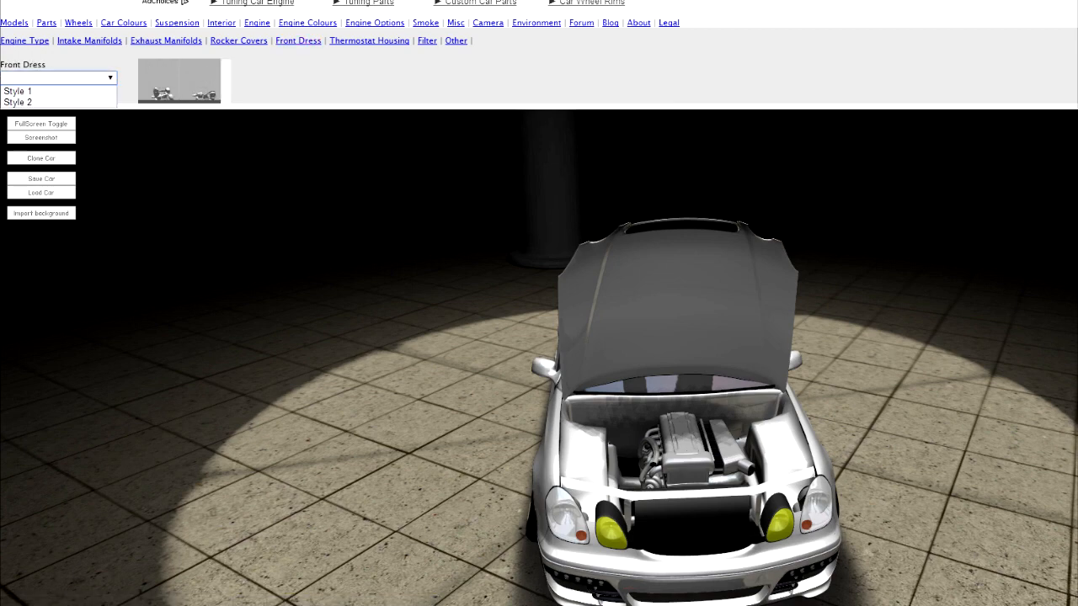
{"action": "left_click", "coordinate": [18, 91]}
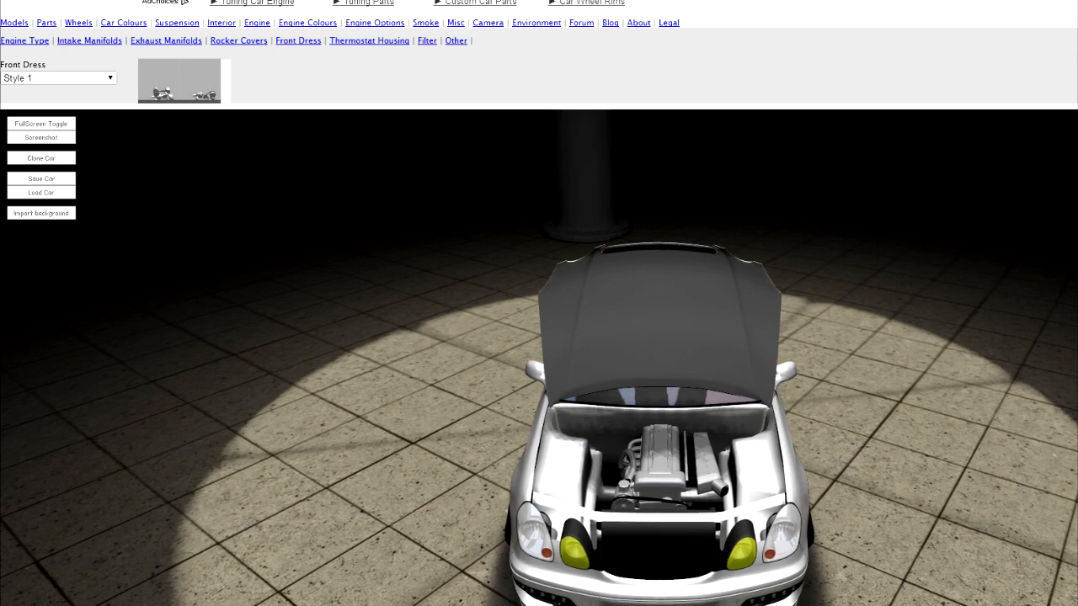
{"action": "left_click", "coordinate": [59, 77]}
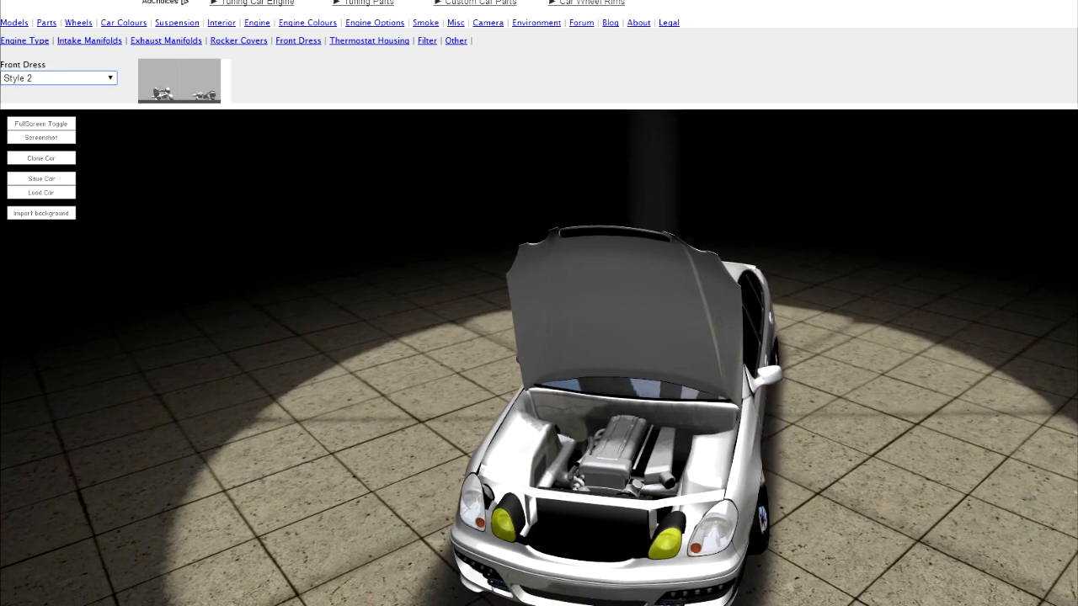
{"action": "left_click", "coordinate": [369, 40]}
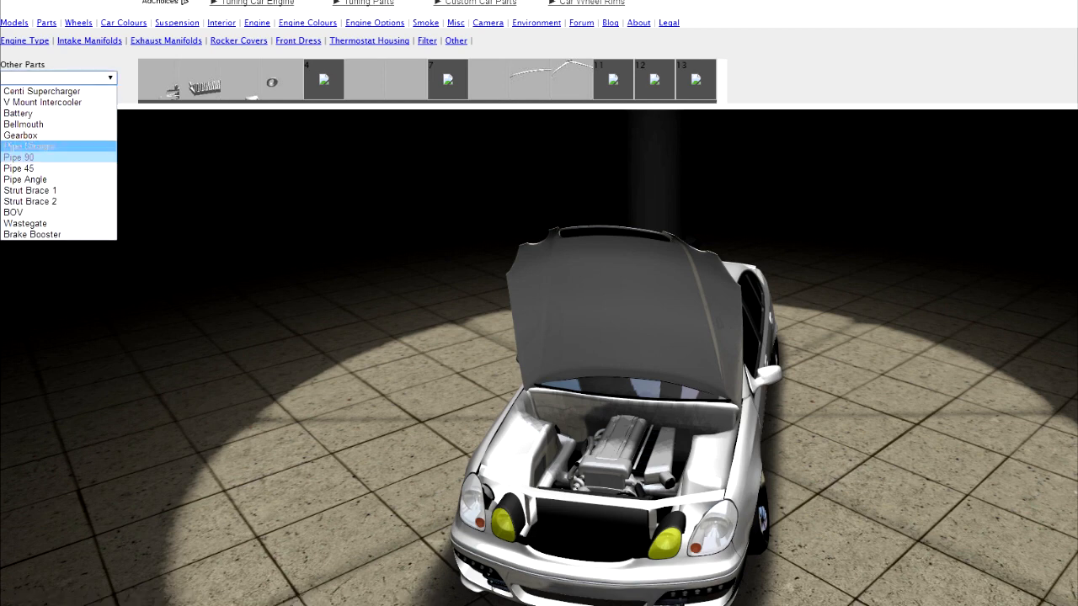
Pick Strut Brace 1 and step through the block, head, manifold and power adder colour parts.
{"action": "left_click", "coordinate": [31, 188]}
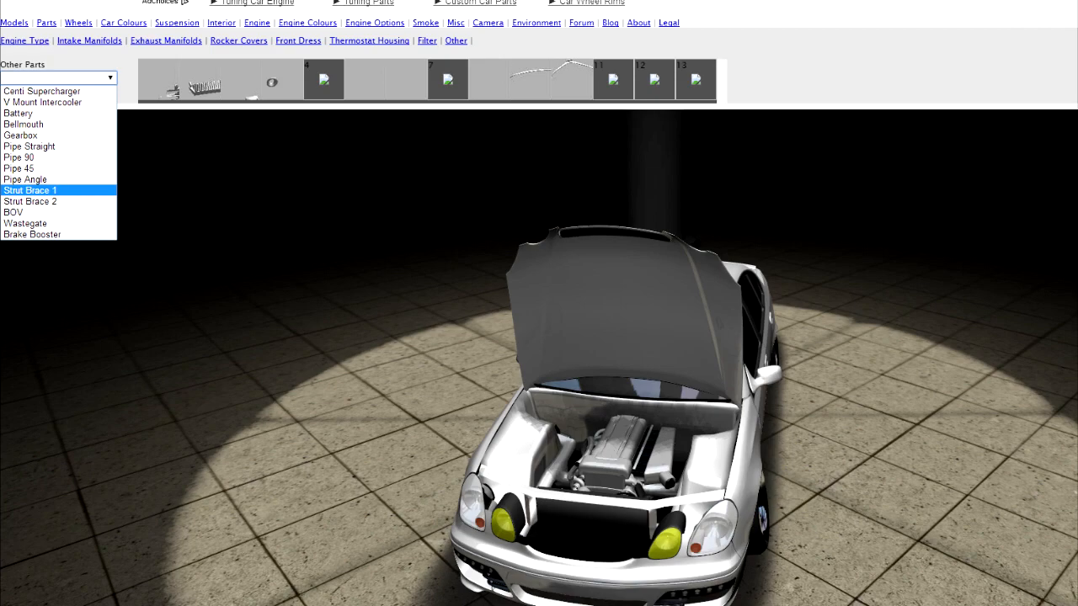
{"action": "left_click", "coordinate": [25, 222]}
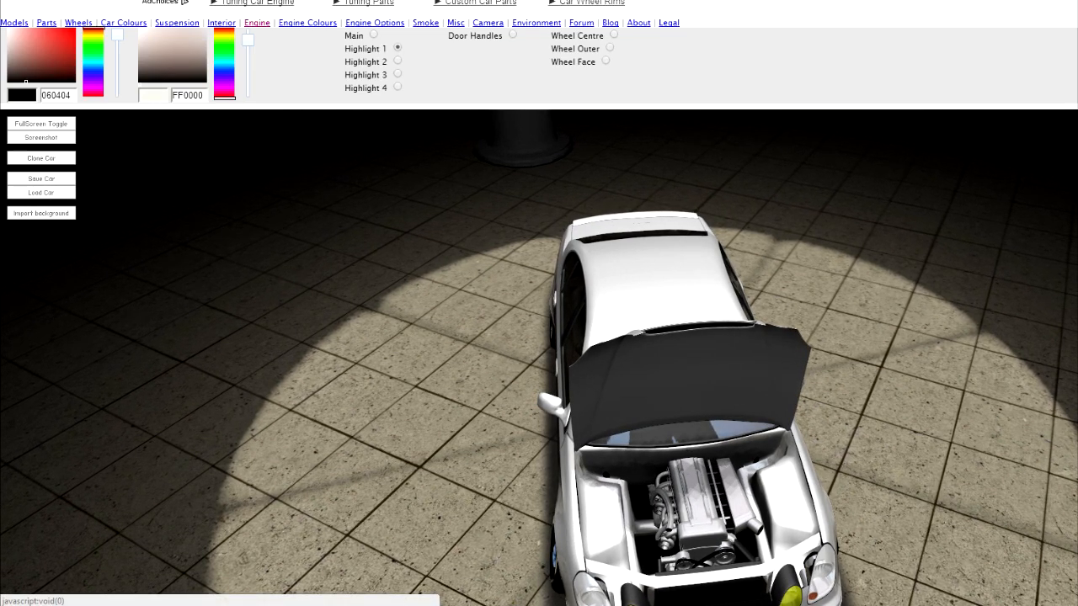
{"action": "left_click", "coordinate": [256, 22]}
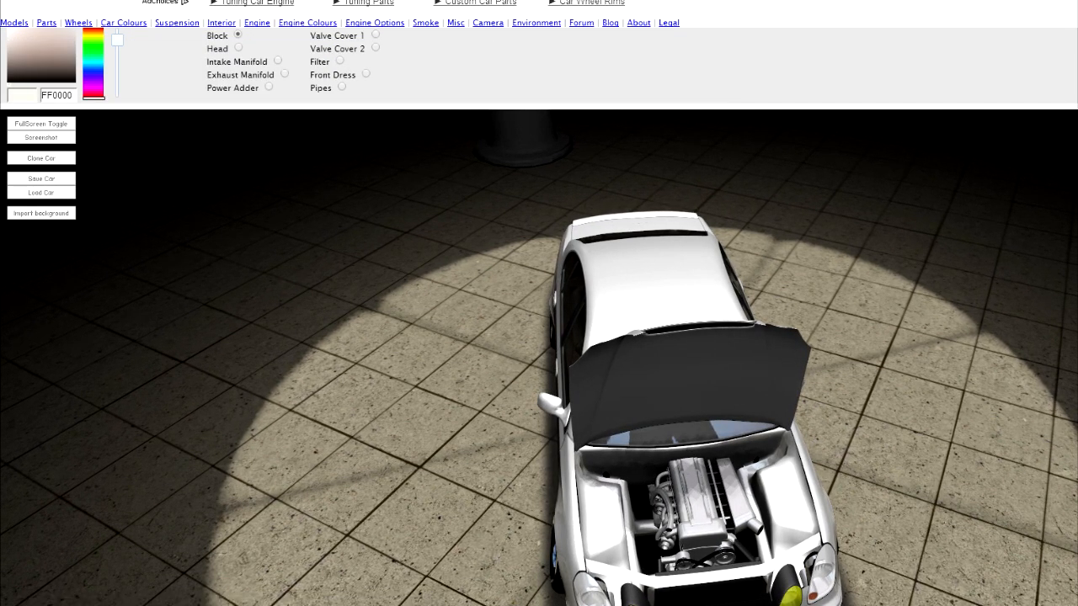
{"action": "left_click", "coordinate": [239, 48]}
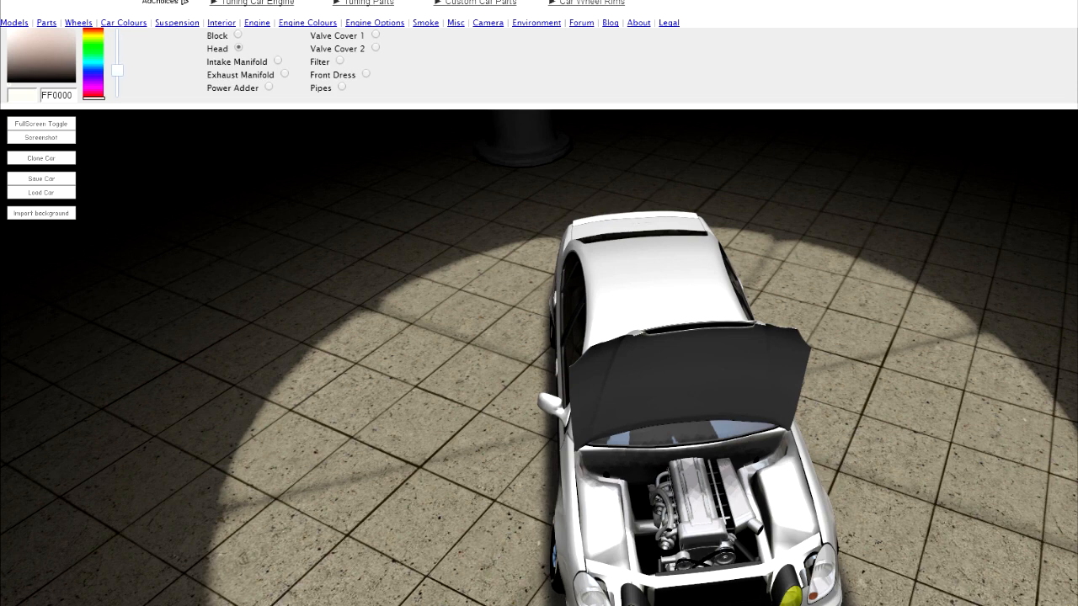
{"action": "left_click", "coordinate": [276, 60]}
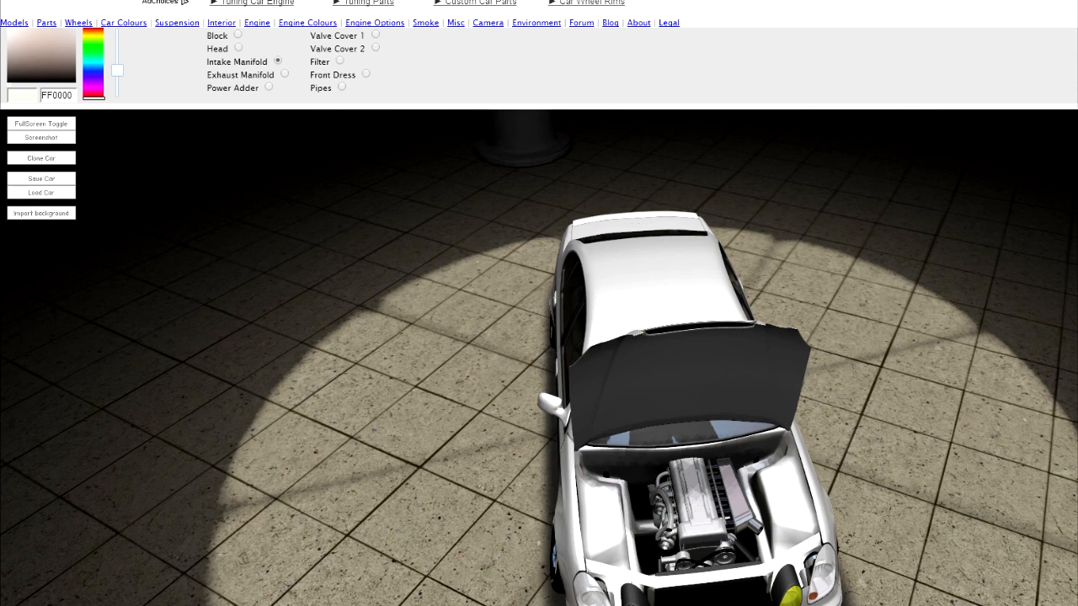
{"action": "left_click", "coordinate": [285, 74]}
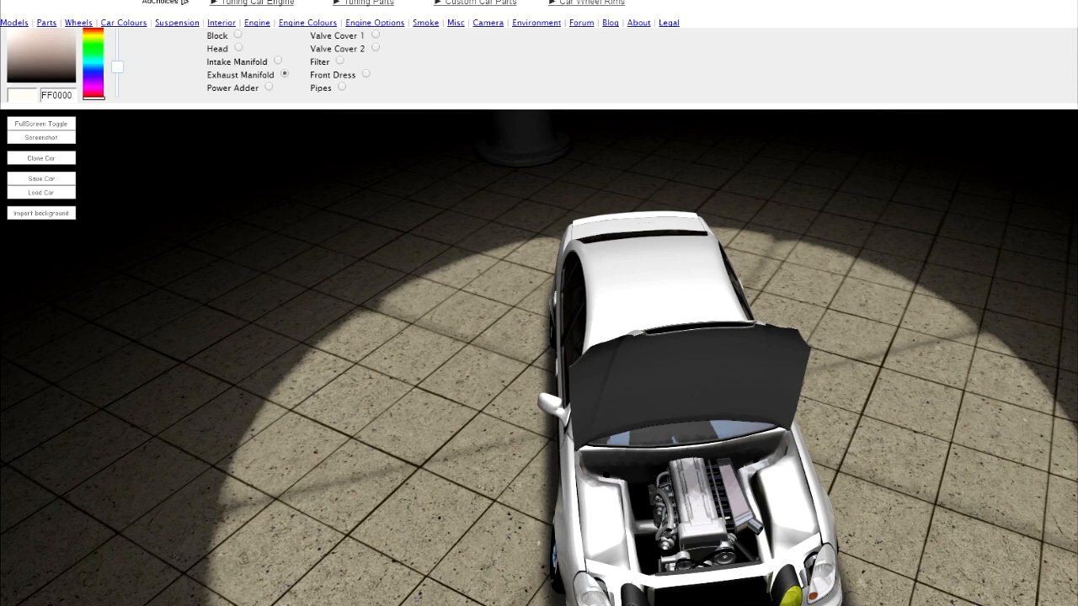
{"action": "left_click", "coordinate": [268, 87]}
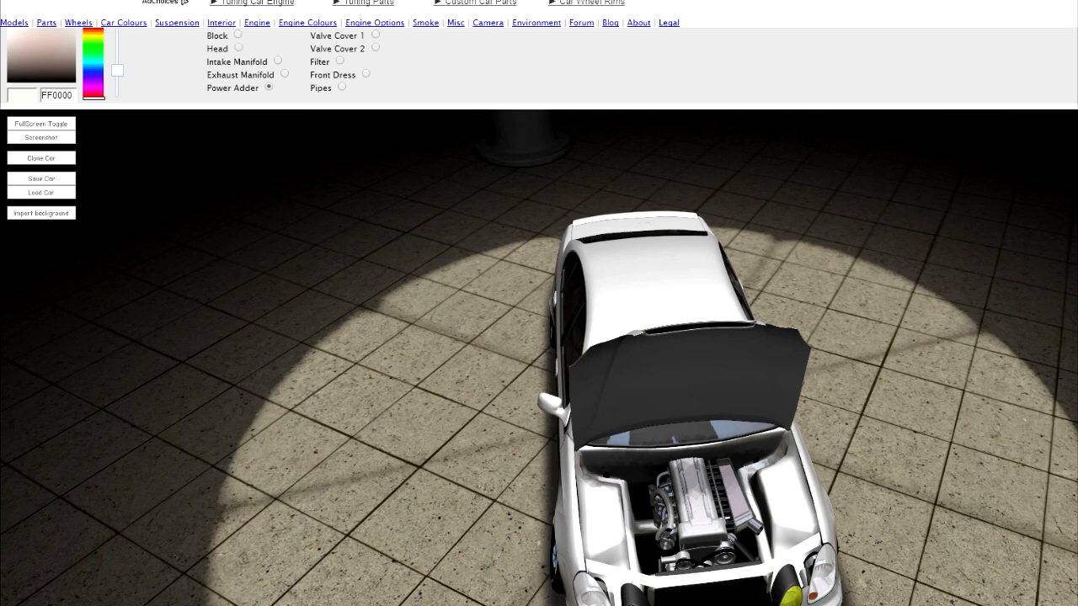
Paint Valve Cover 1 and 2 red, leaving the filter, front dress and pipes unchanged.
{"action": "left_click", "coordinate": [375, 35]}
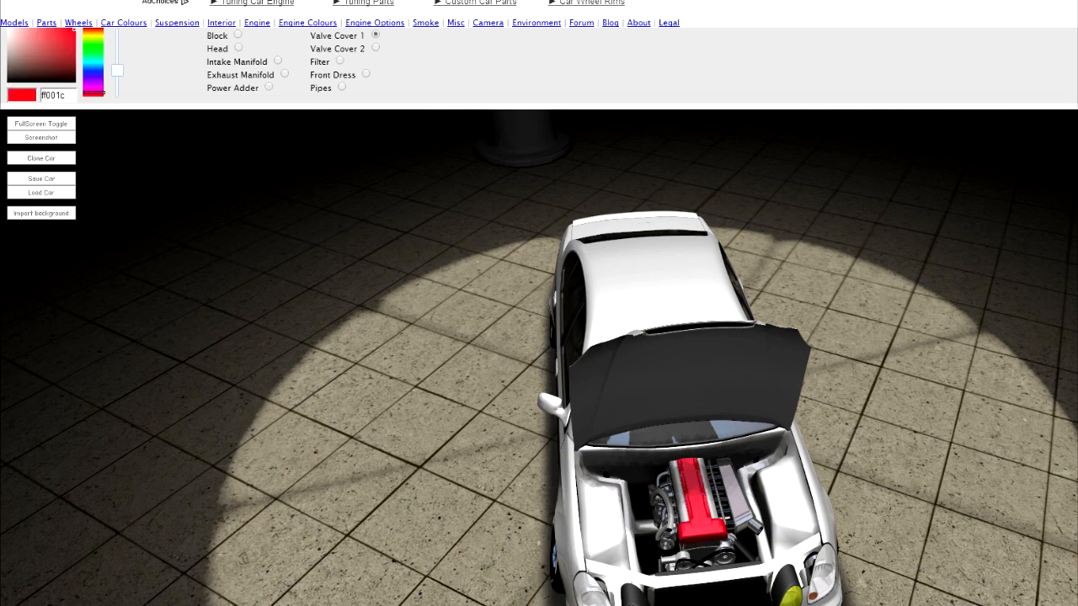
{"action": "left_click", "coordinate": [374, 47]}
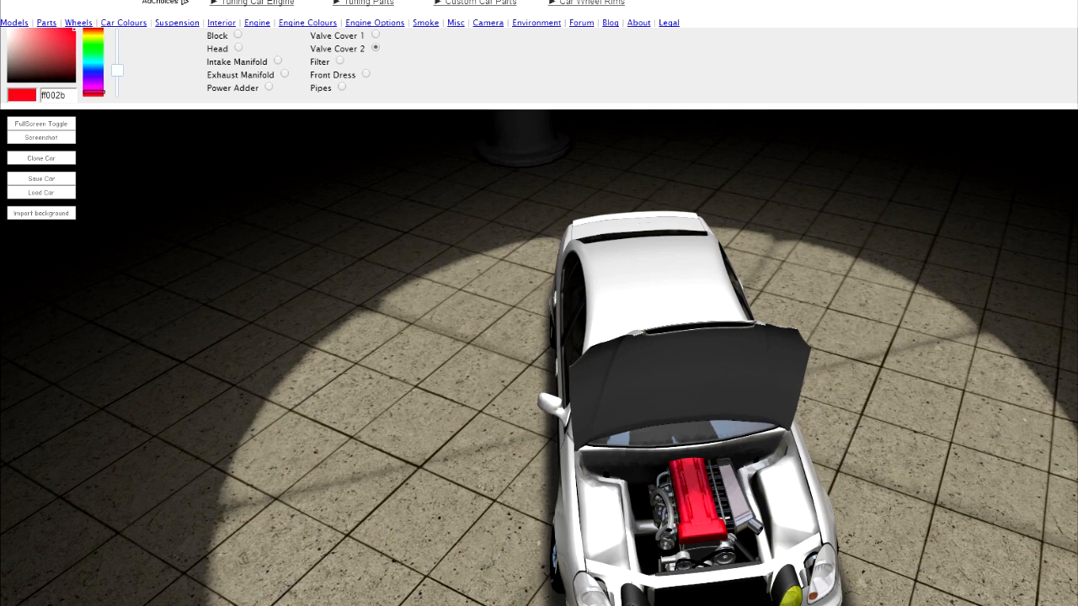
{"action": "left_click", "coordinate": [340, 60]}
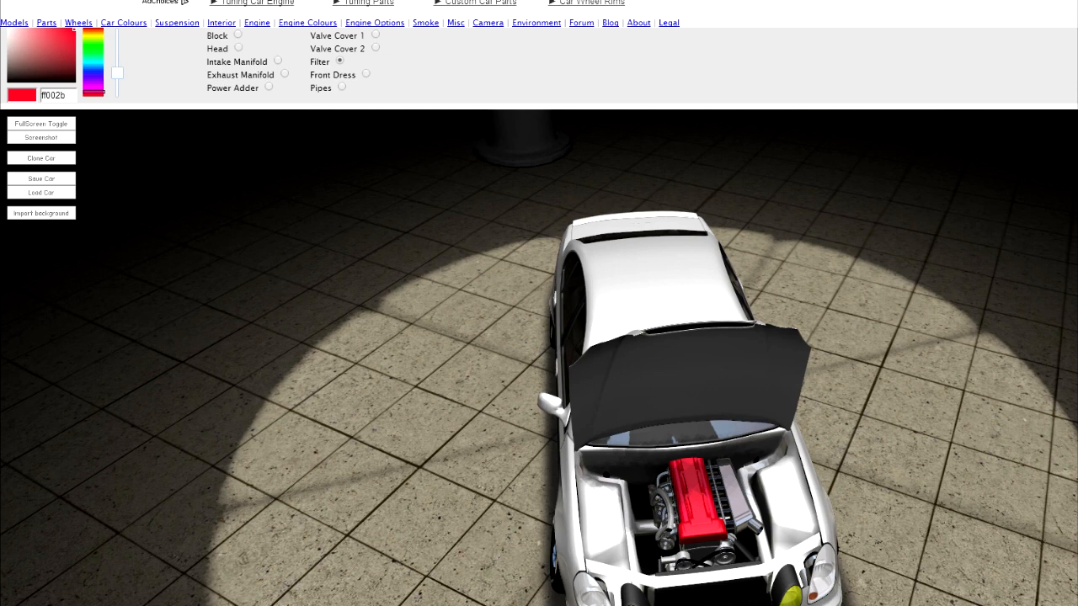
{"action": "left_click", "coordinate": [364, 74]}
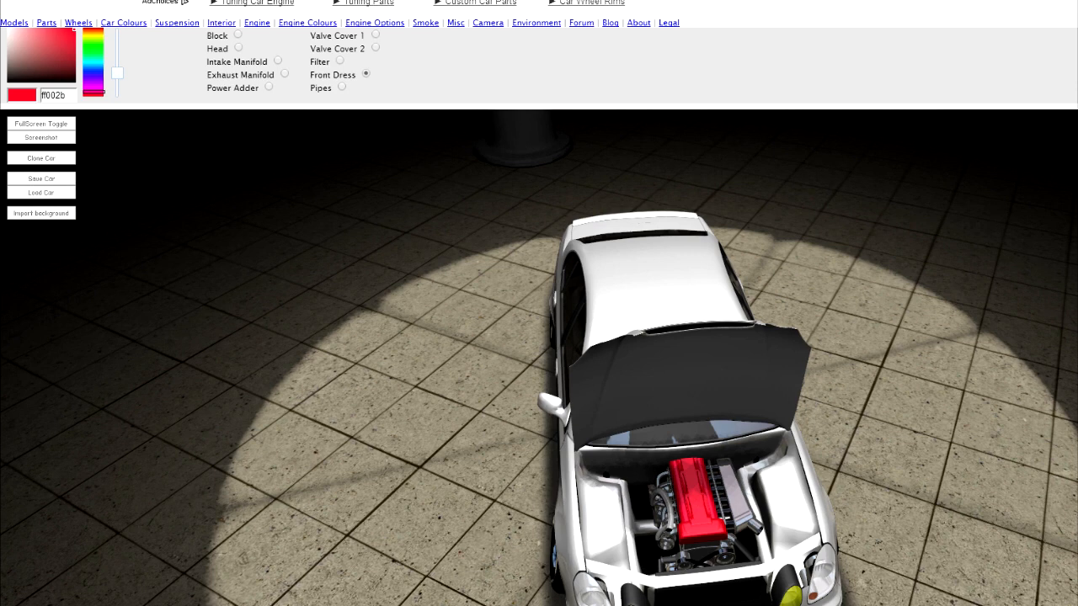
{"action": "left_click", "coordinate": [341, 88]}
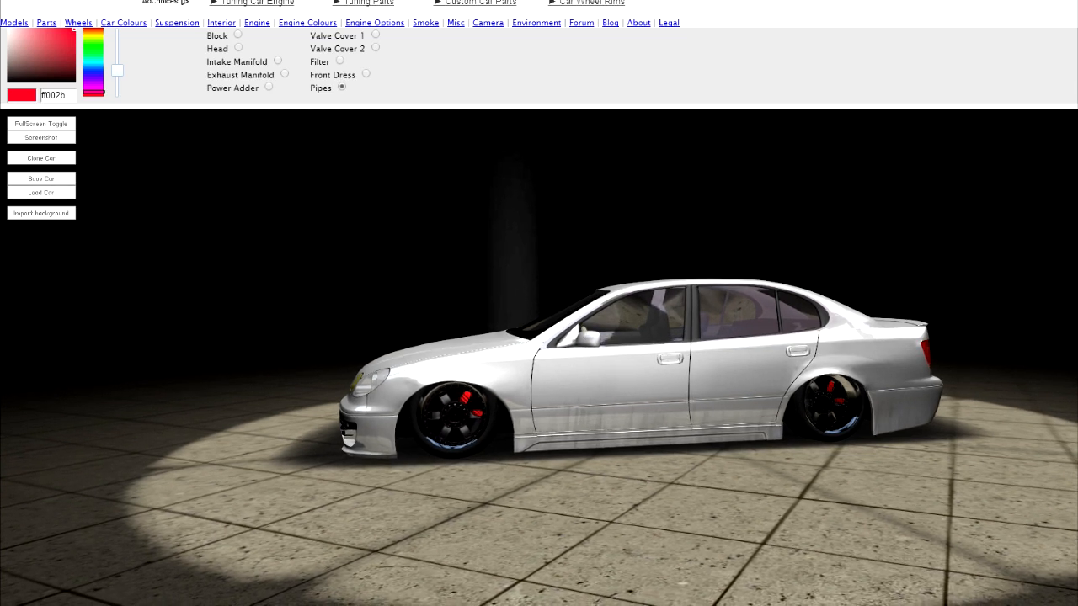
Show the Other Parts category in Parts with its exhaust list opened.
{"action": "left_click", "coordinate": [47, 22]}
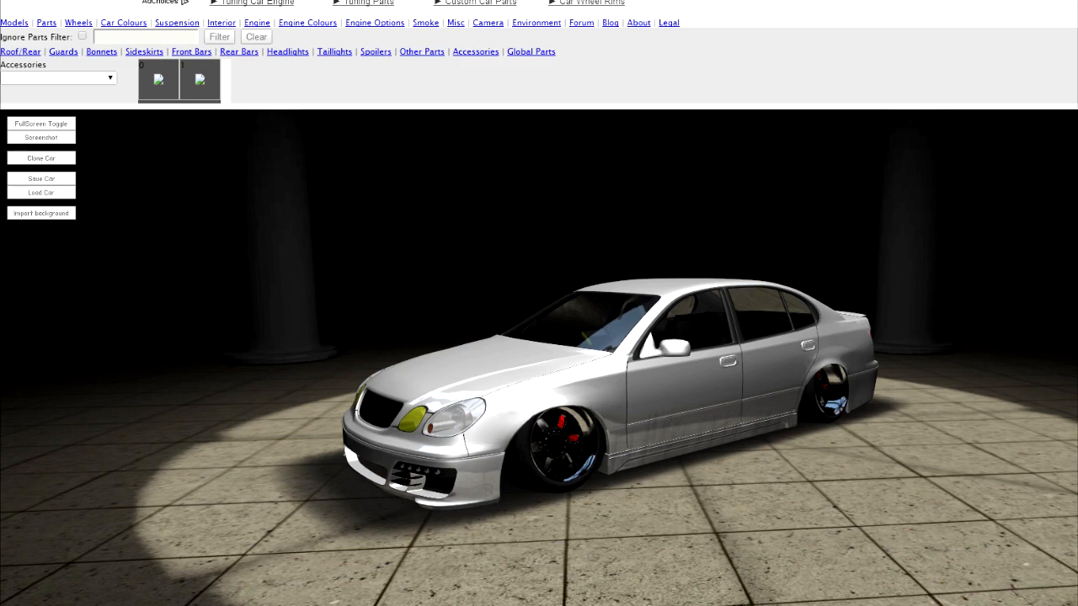
{"action": "left_click", "coordinate": [81, 35]}
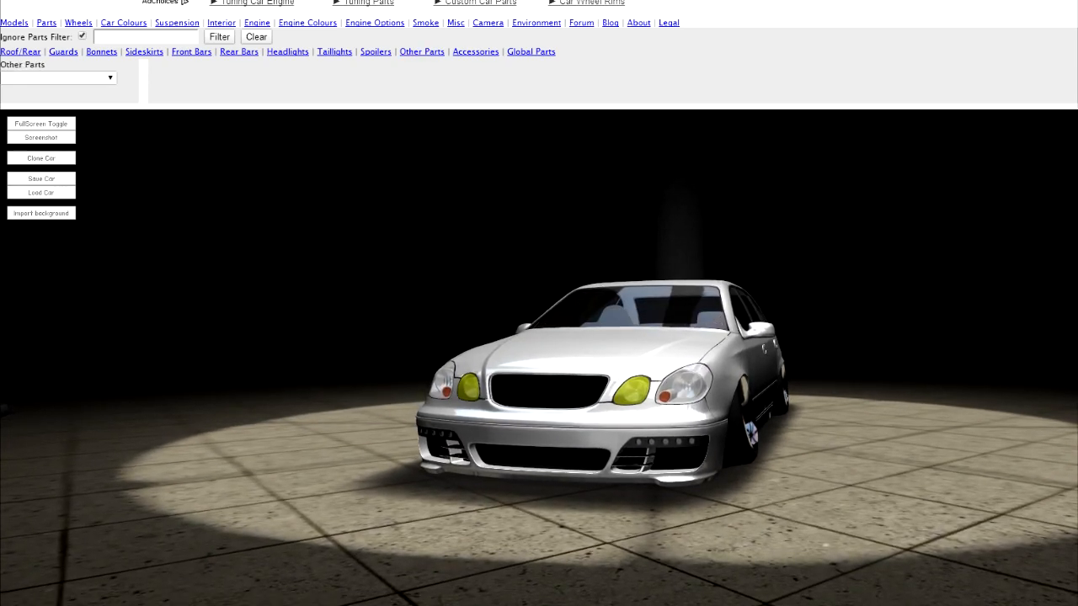
{"action": "left_click", "coordinate": [54, 78]}
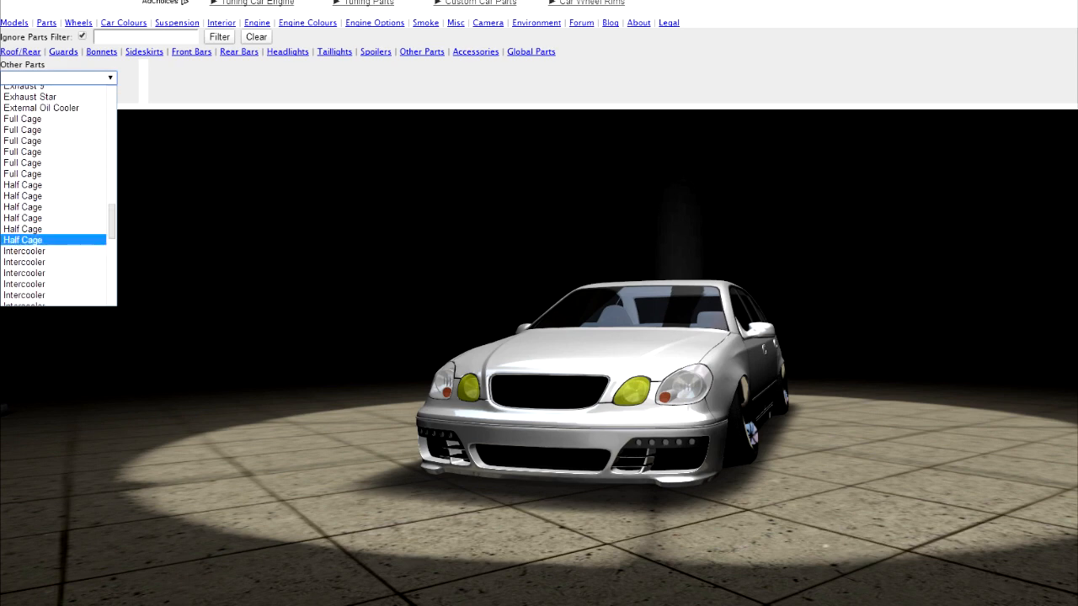
{"action": "left_click", "coordinate": [25, 239]}
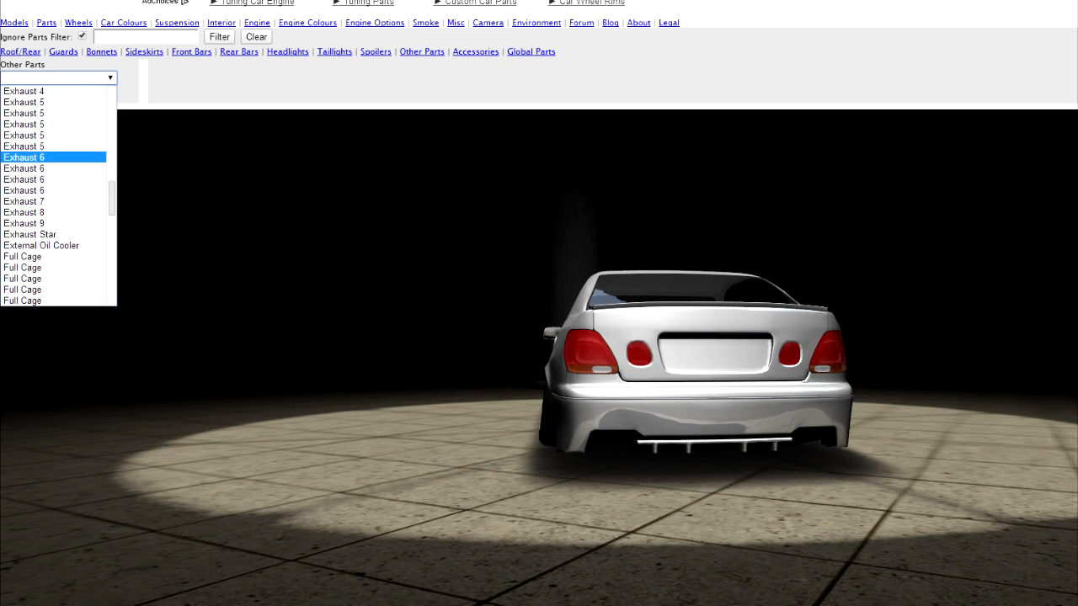
Try Exhaust 6 and Exhaust 4, settling on the Exhaust 3 dual-tip exhaust.
{"action": "left_click", "coordinate": [23, 158]}
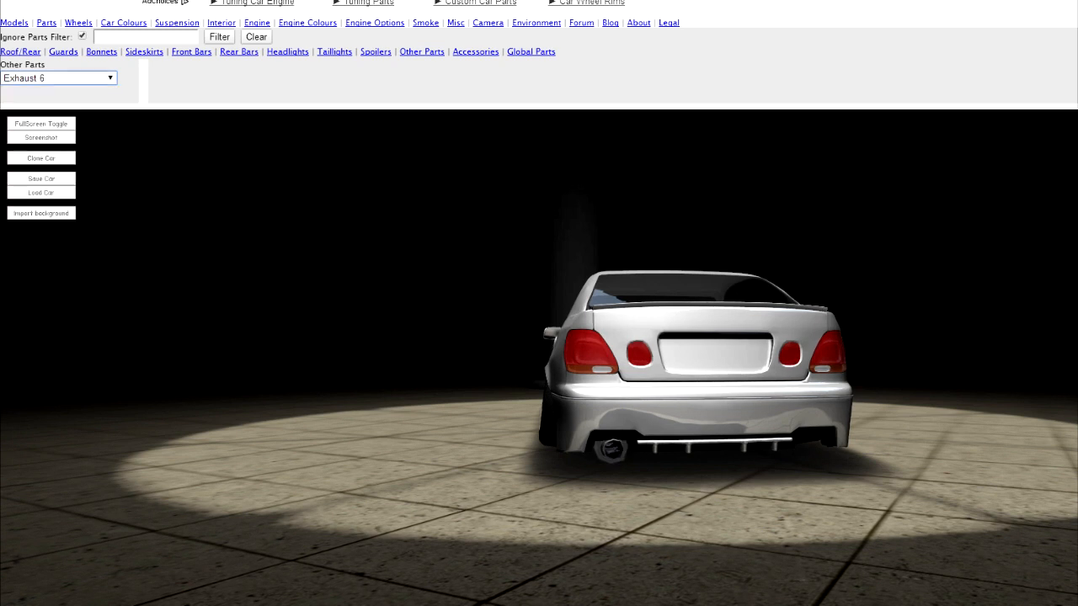
{"action": "left_click", "coordinate": [57, 78]}
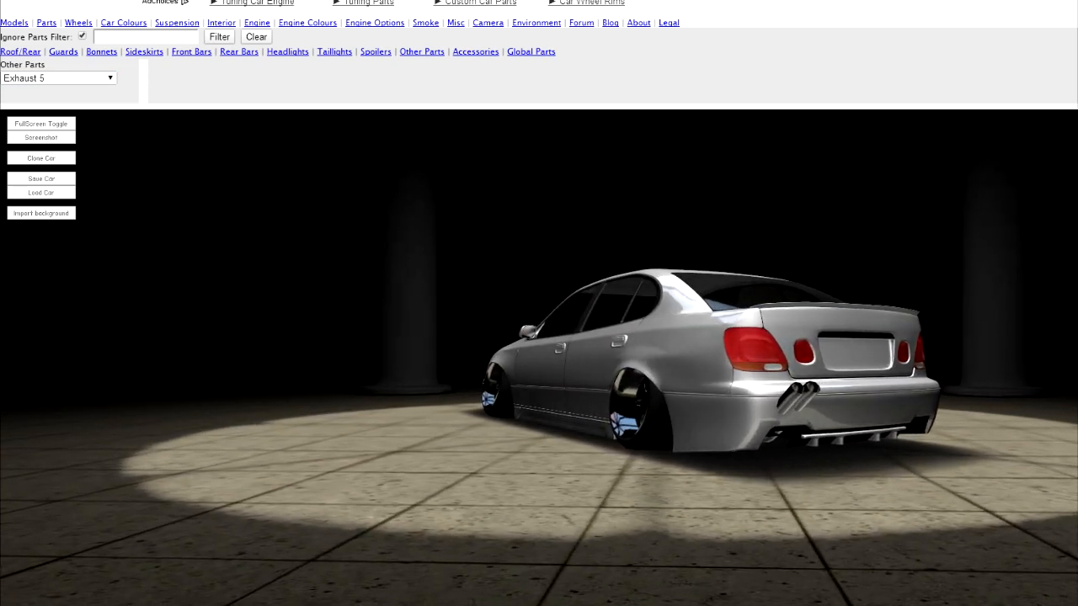
{"action": "left_click", "coordinate": [57, 77]}
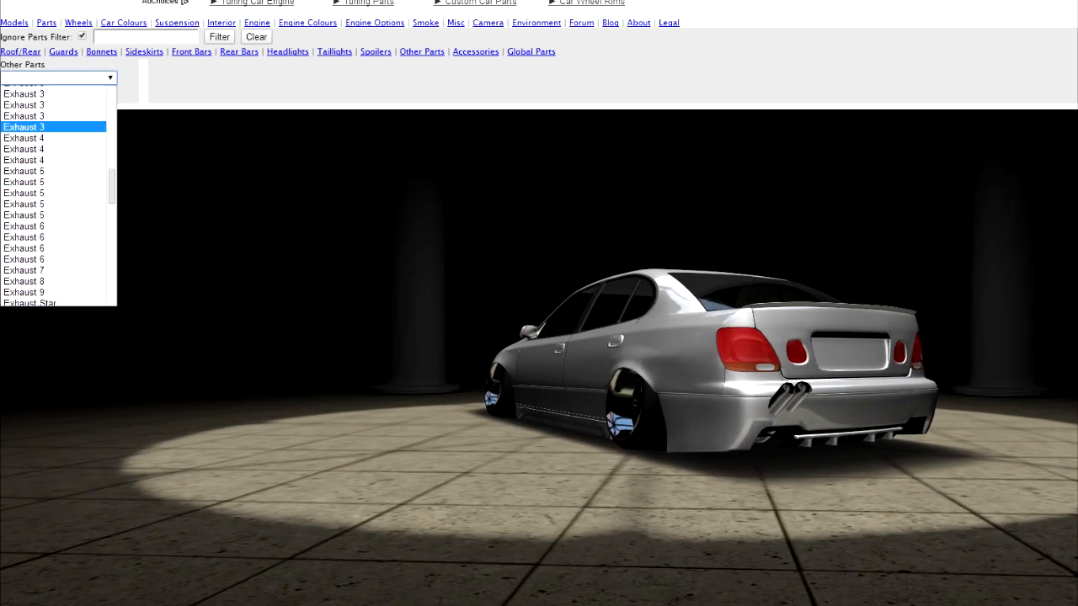
{"action": "left_click", "coordinate": [23, 149]}
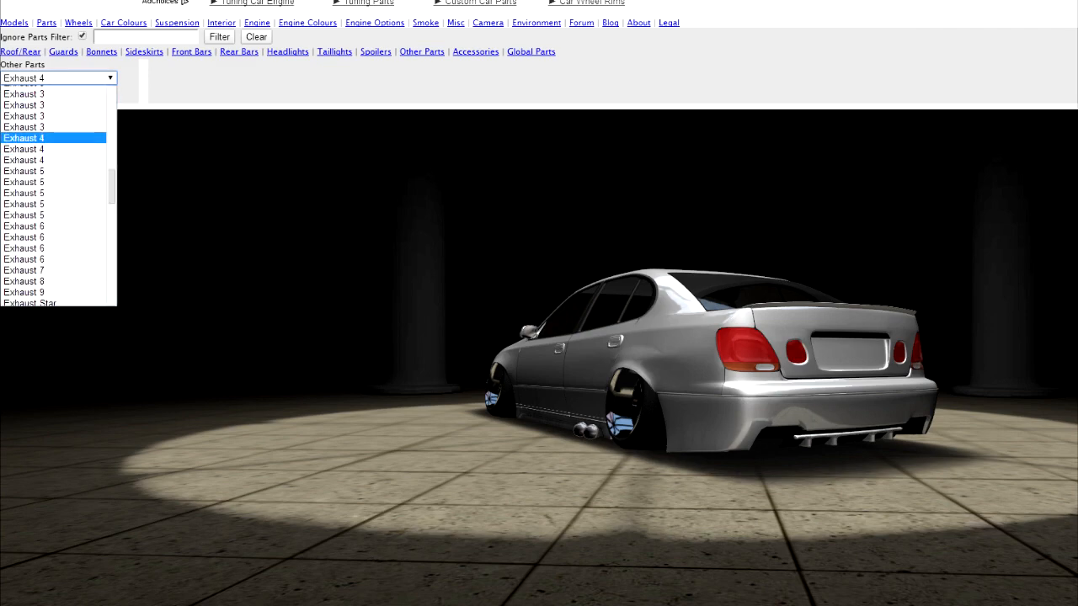
{"action": "left_click", "coordinate": [23, 105]}
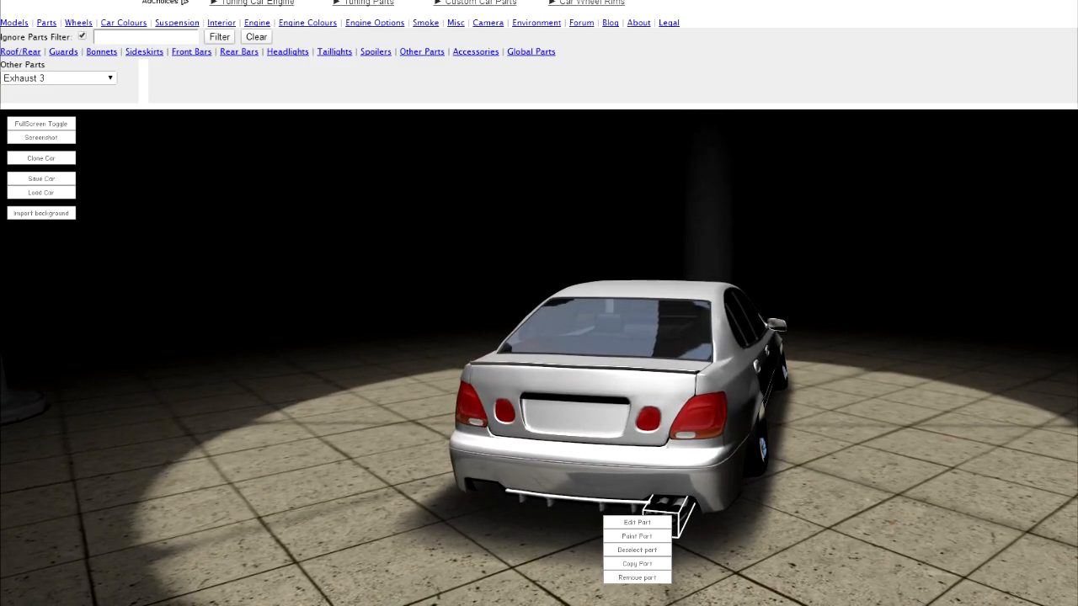
Open Exhaust 3 for editing with the Move Part position controls active.
{"action": "left_click", "coordinate": [637, 522]}
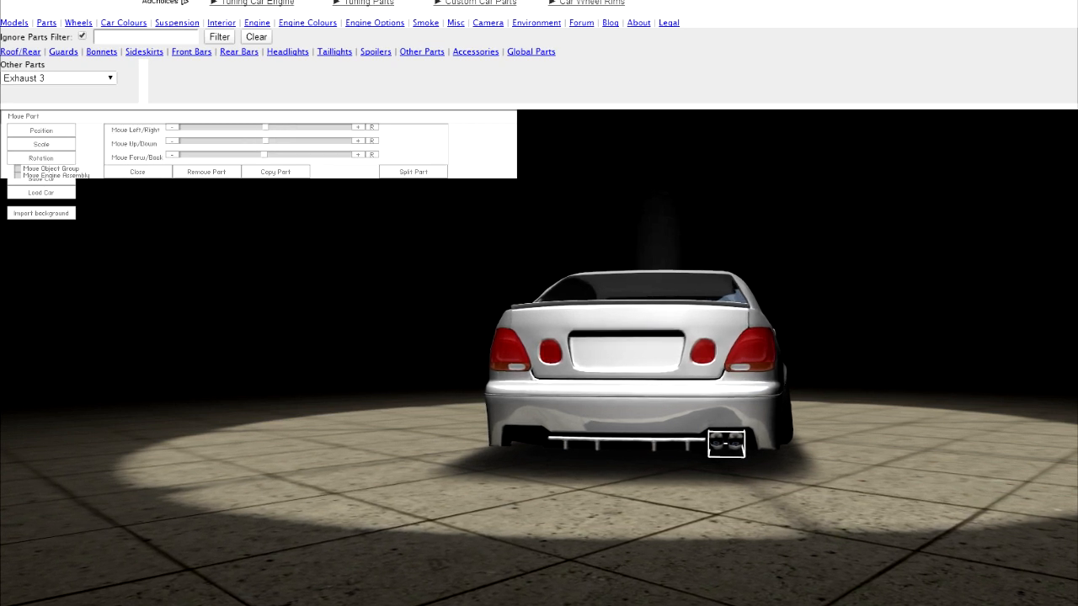
{"action": "left_click", "coordinate": [40, 158]}
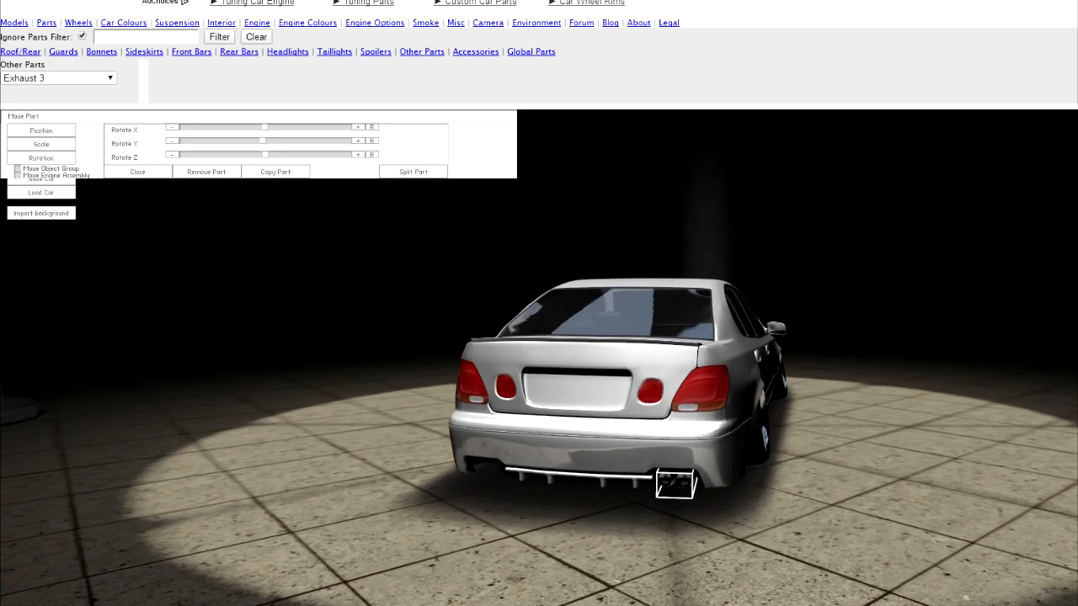
{"action": "left_click", "coordinate": [41, 131]}
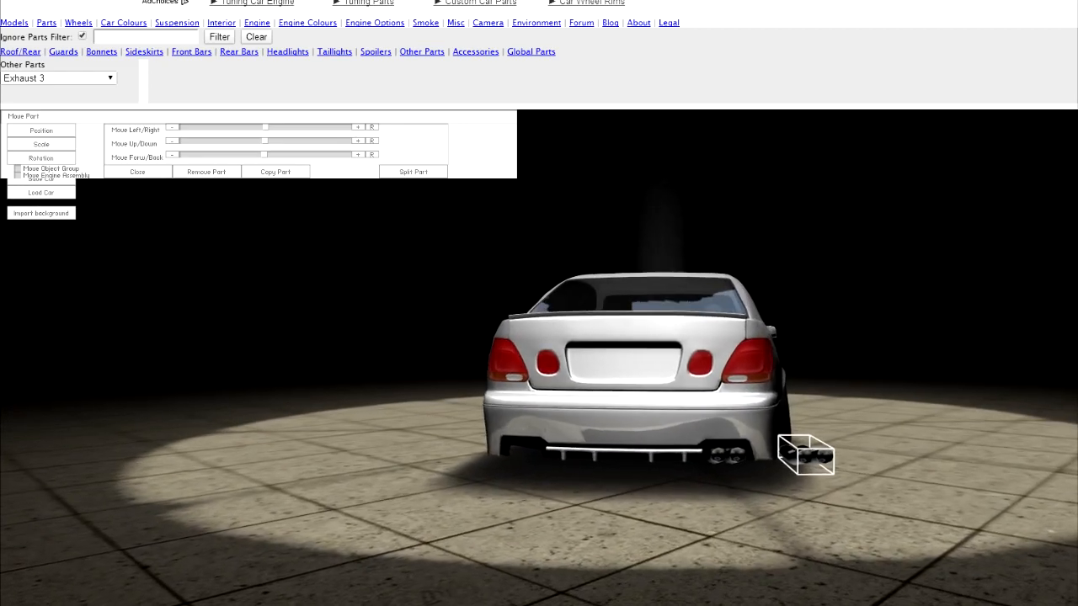
Toggle the Move Part panel through Rotation and back to Position for the exhaust.
{"action": "left_click", "coordinate": [41, 159]}
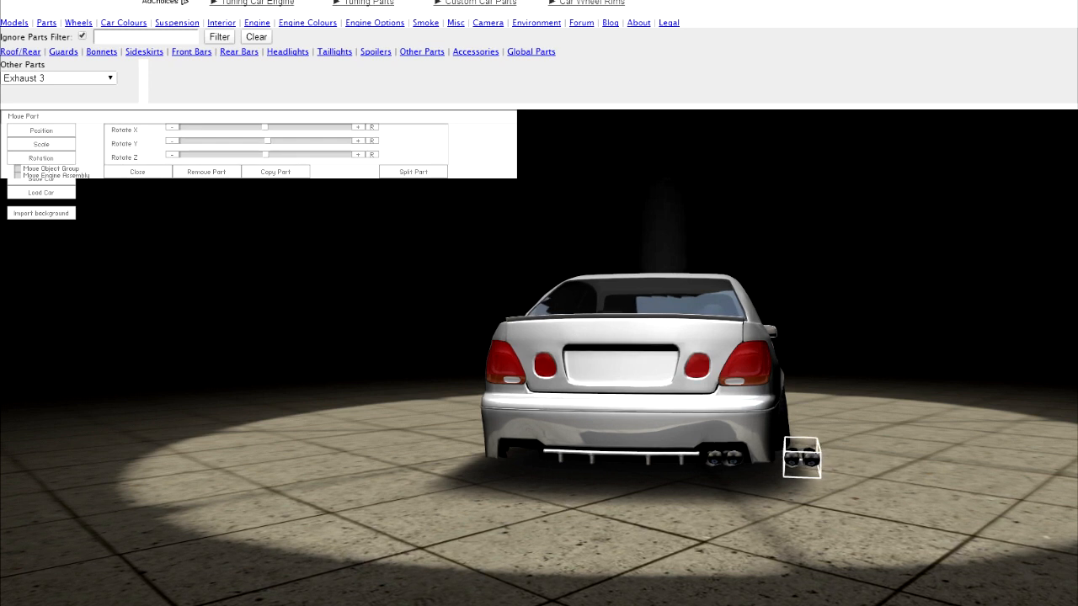
{"action": "left_click", "coordinate": [41, 131]}
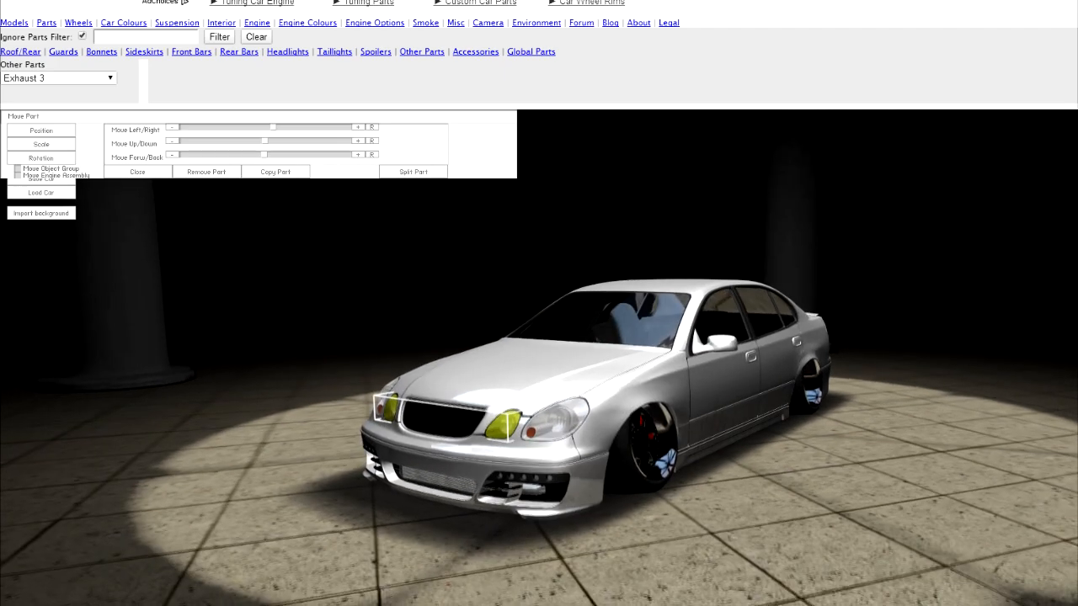
Use the front bumper part's context menu before moving to the Environment settings.
{"action": "right_click", "coordinate": [472, 425]}
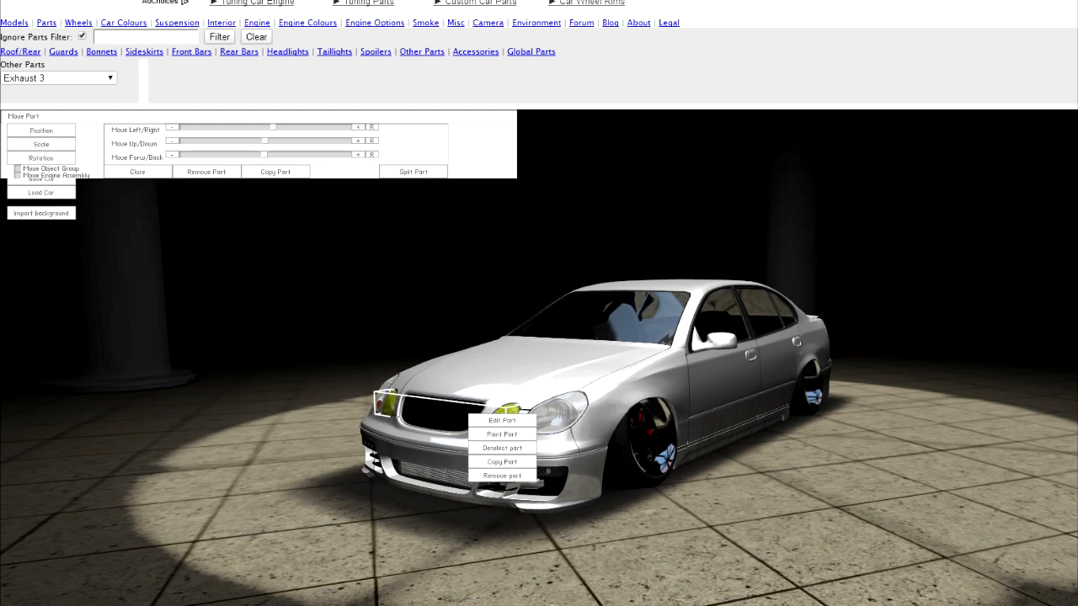
{"action": "left_click", "coordinate": [502, 448]}
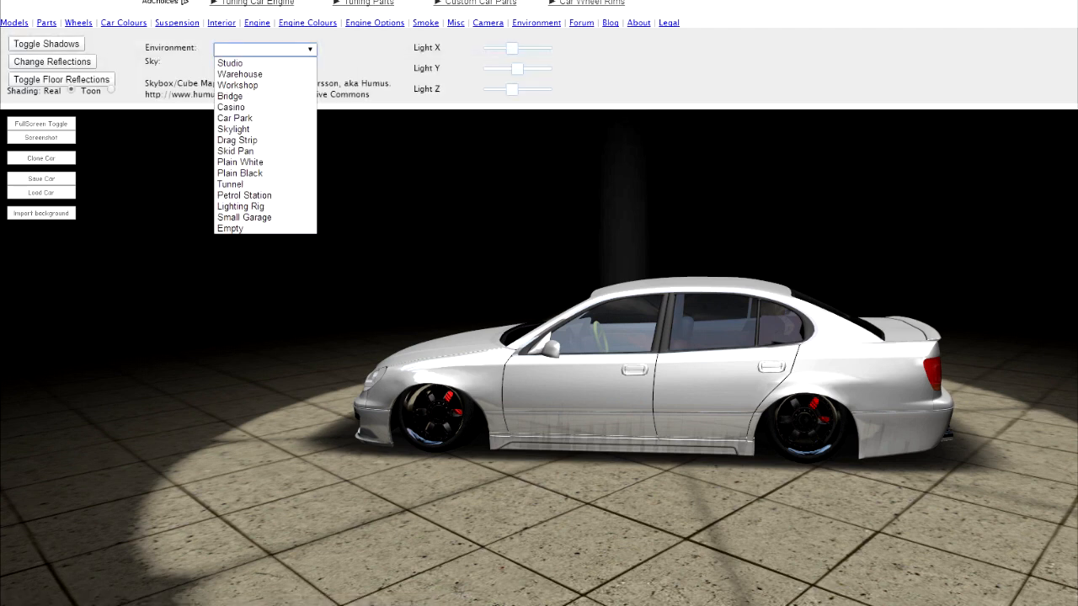
{"action": "mouse_move", "coordinate": [238, 85]}
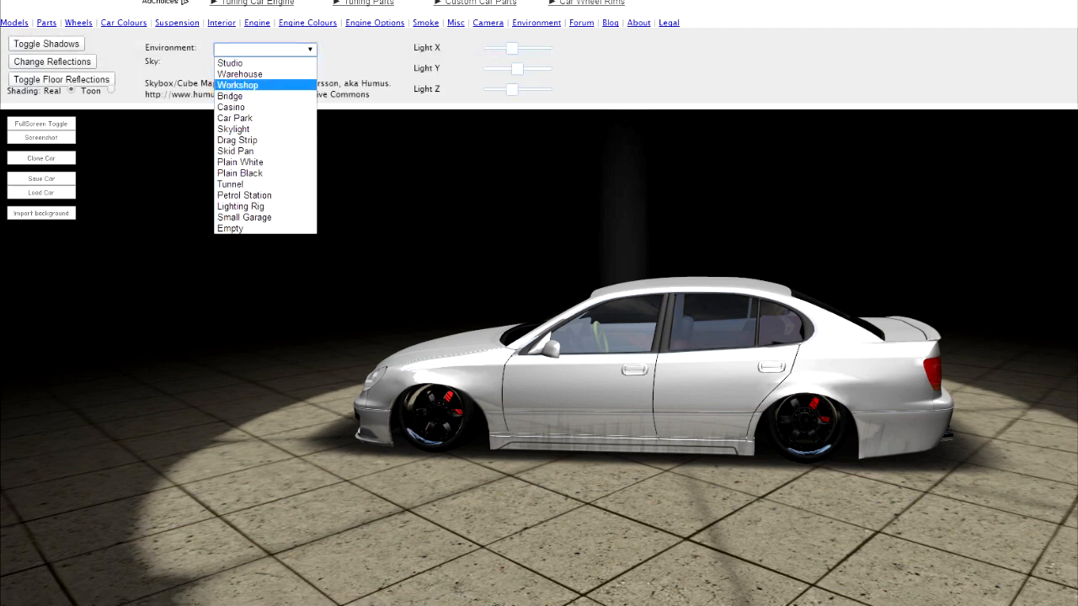
Place the white sedan in the Workshop environment.
{"action": "left_click", "coordinate": [237, 84]}
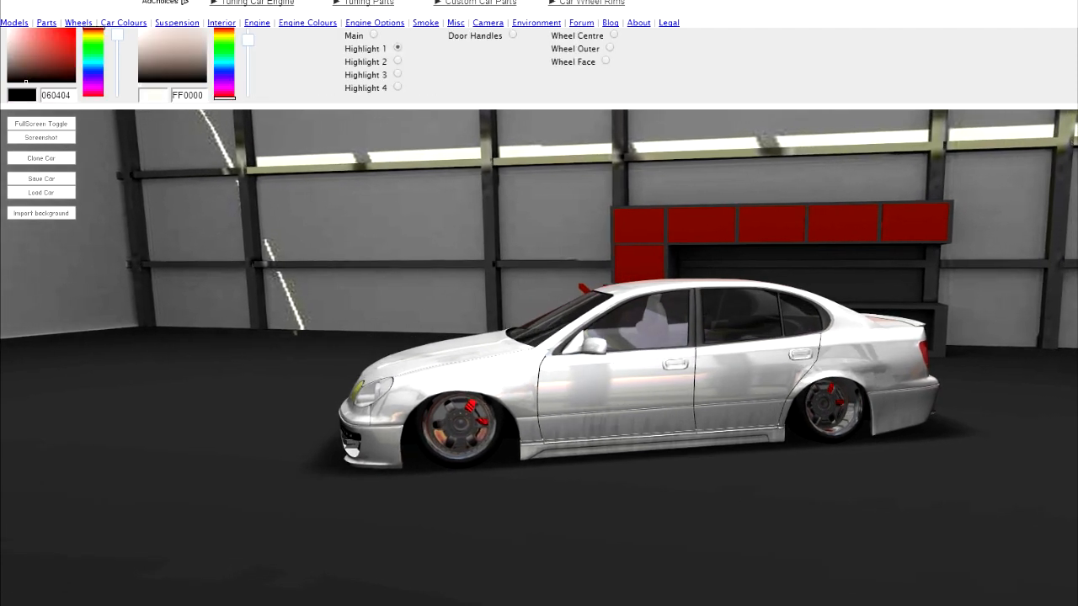
{"action": "left_click", "coordinate": [613, 34]}
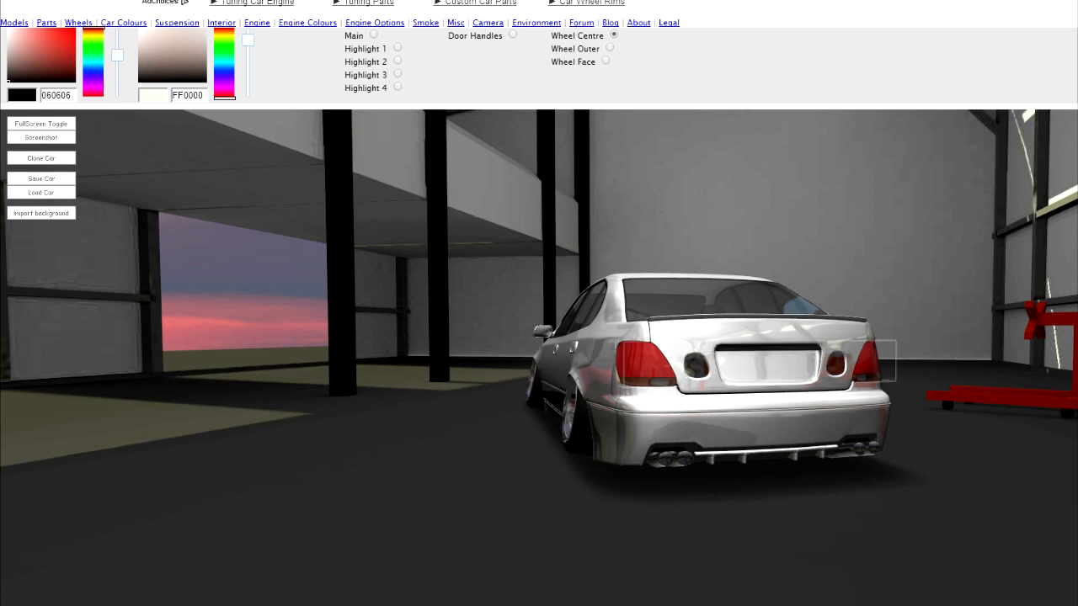
{"action": "right_click", "coordinate": [851, 362]}
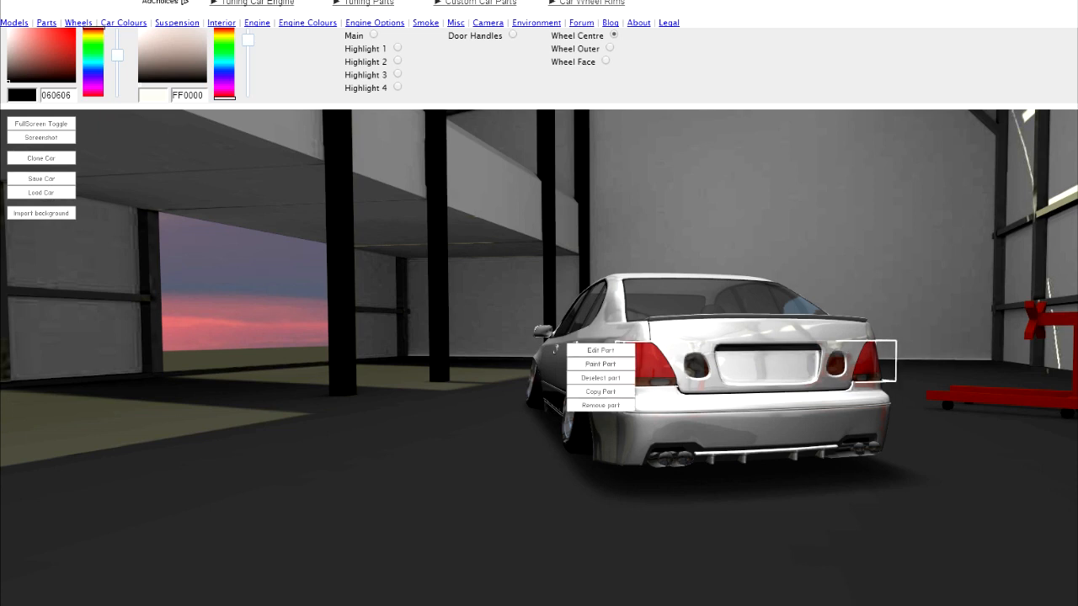